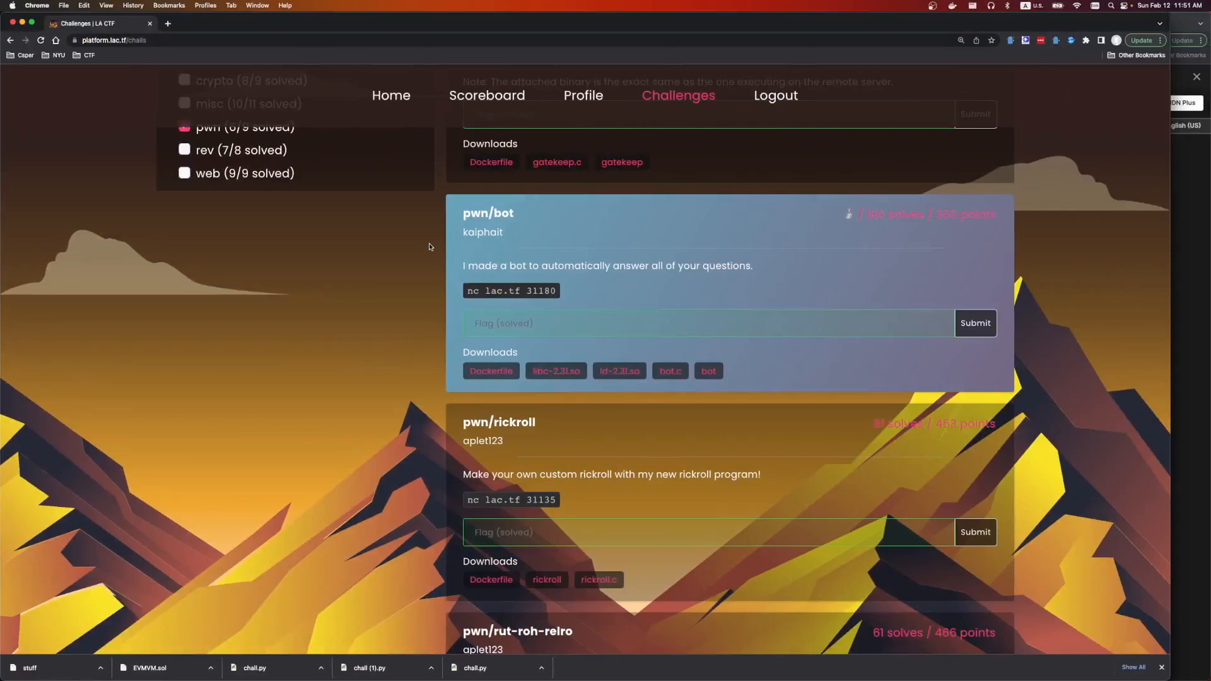
# Read through bot.c, highlighting the volatile buffer, the gets(input) call and the first strcmp line.
pyautogui.doubleClick(487, 213)
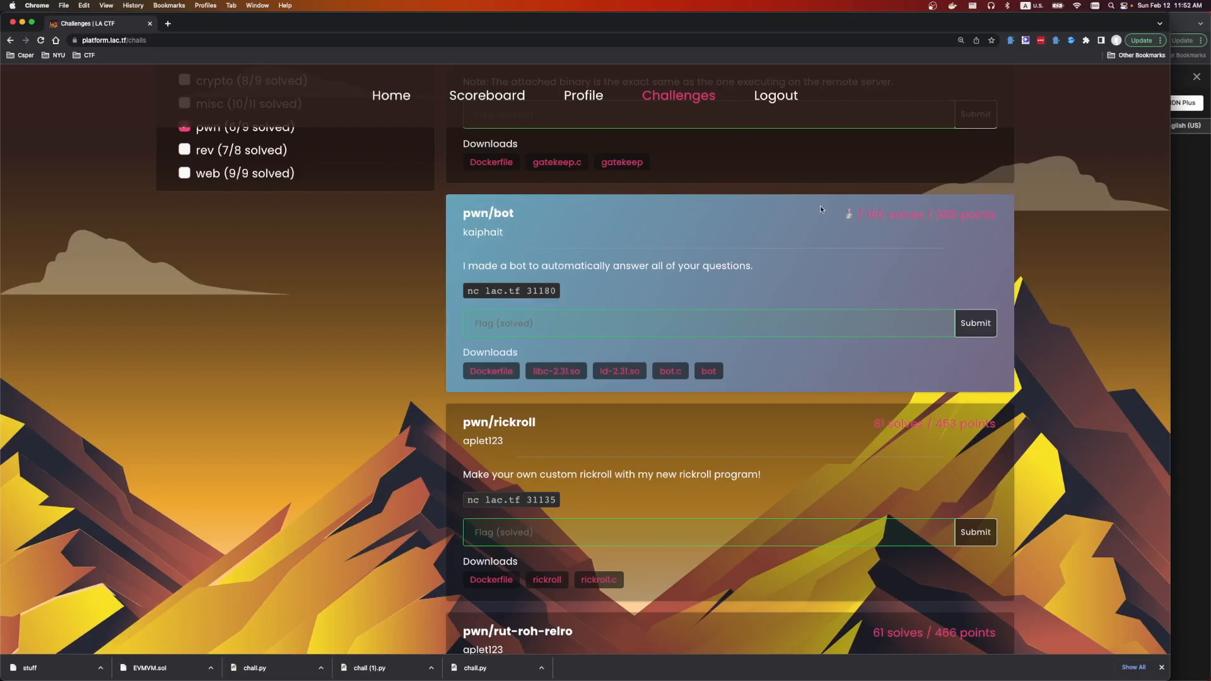
pyautogui.moveTo(464, 242)
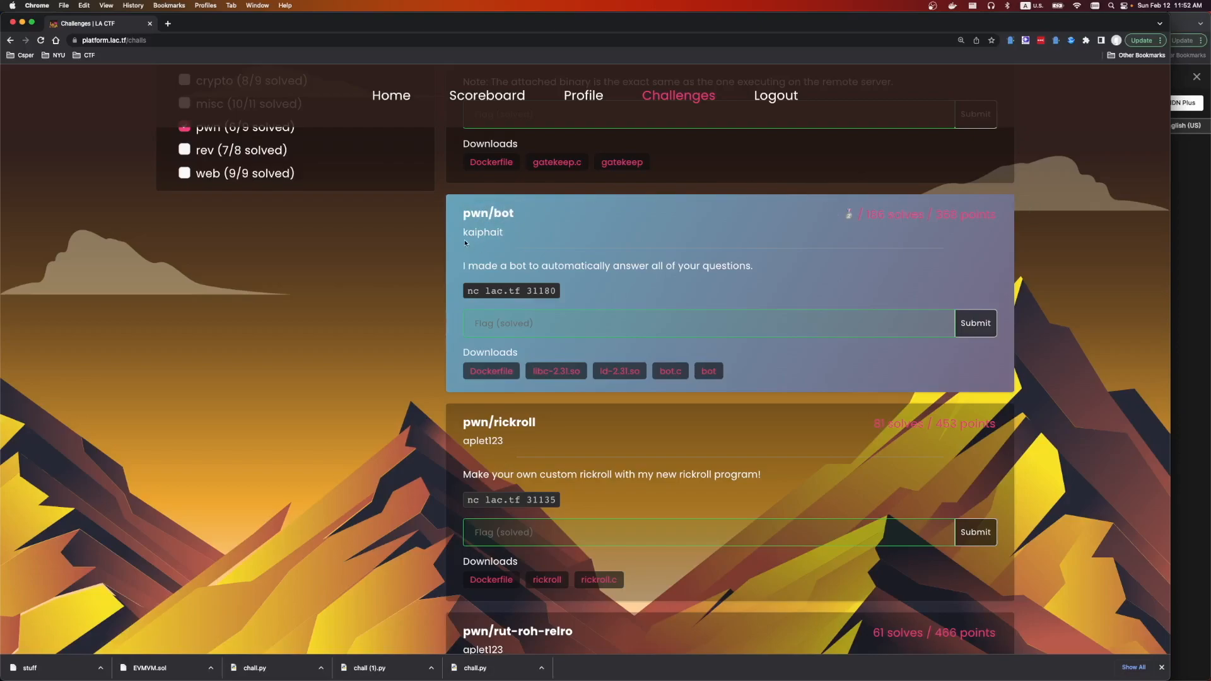
pyautogui.moveTo(507, 238)
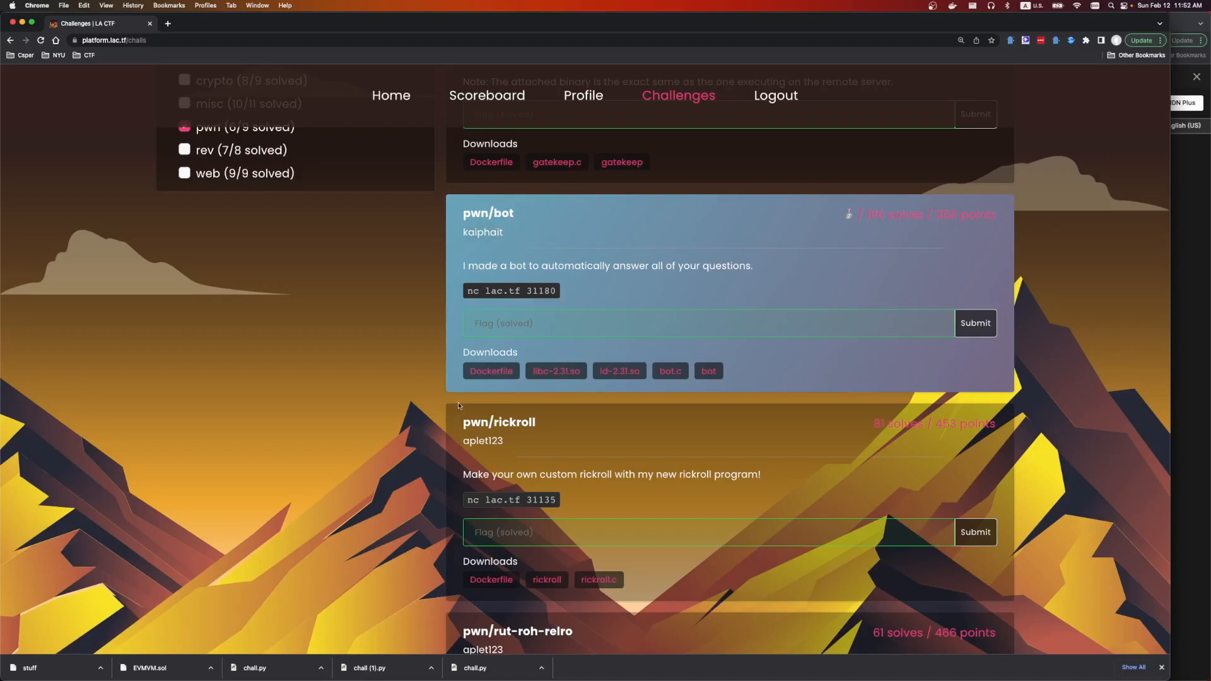
pyautogui.moveTo(737, 286)
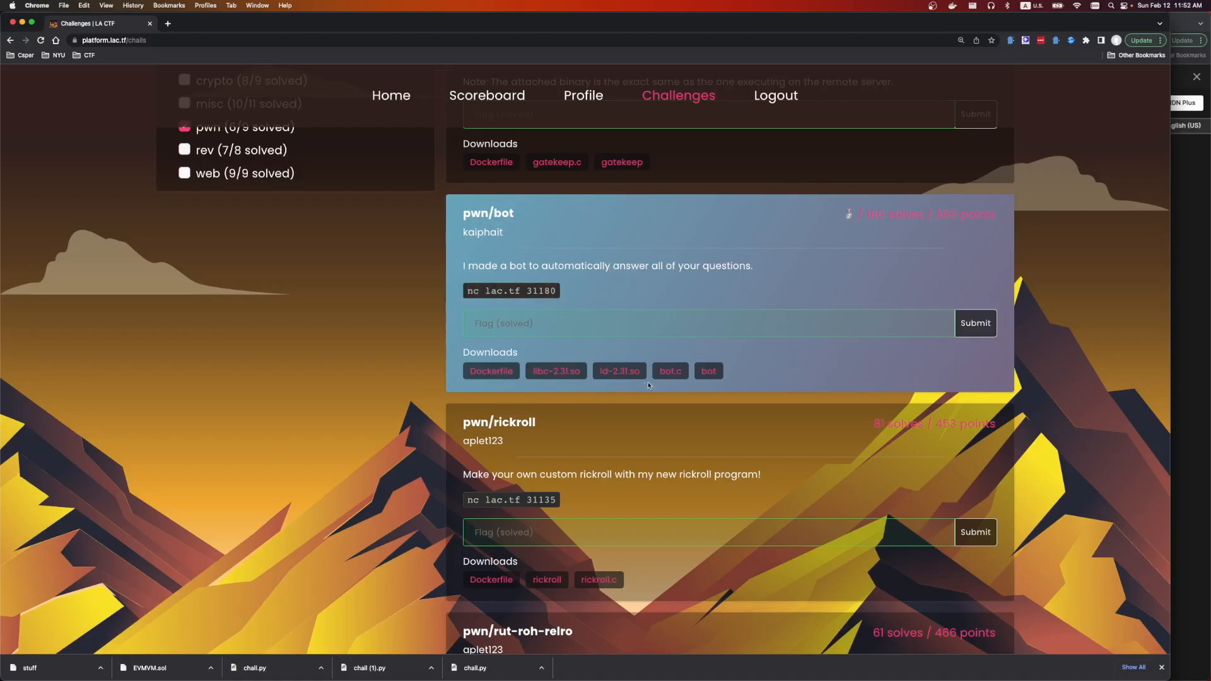
pyautogui.moveTo(709, 360)
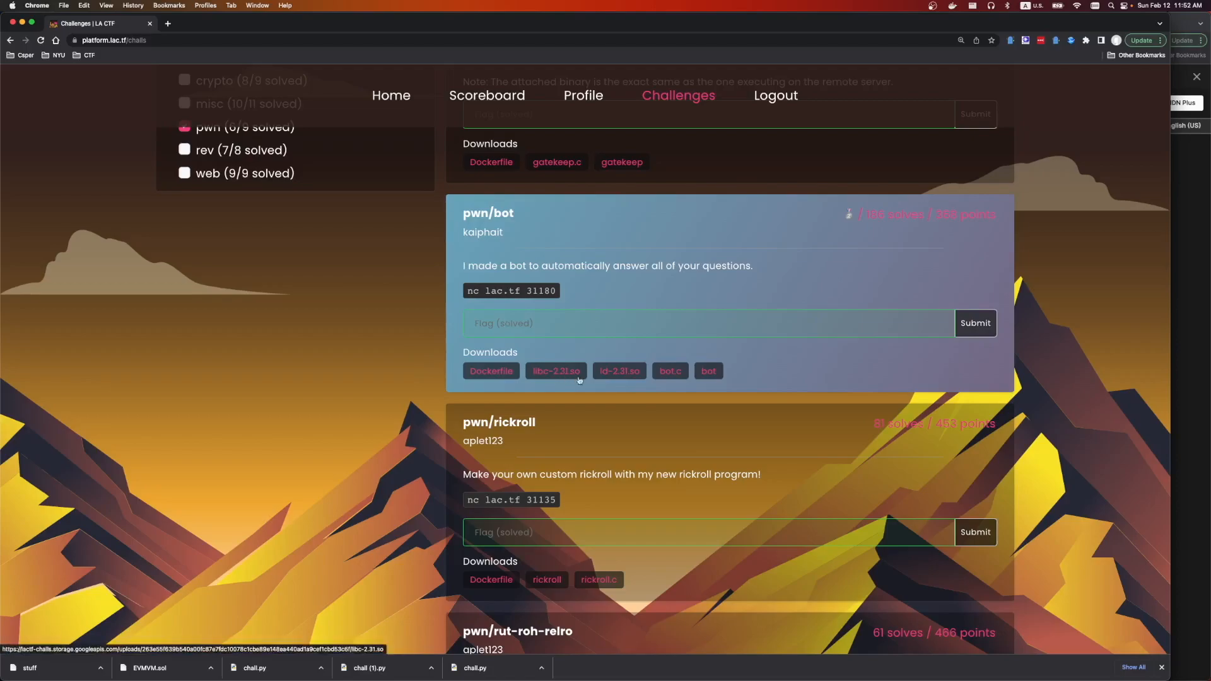
pyautogui.moveTo(529, 456)
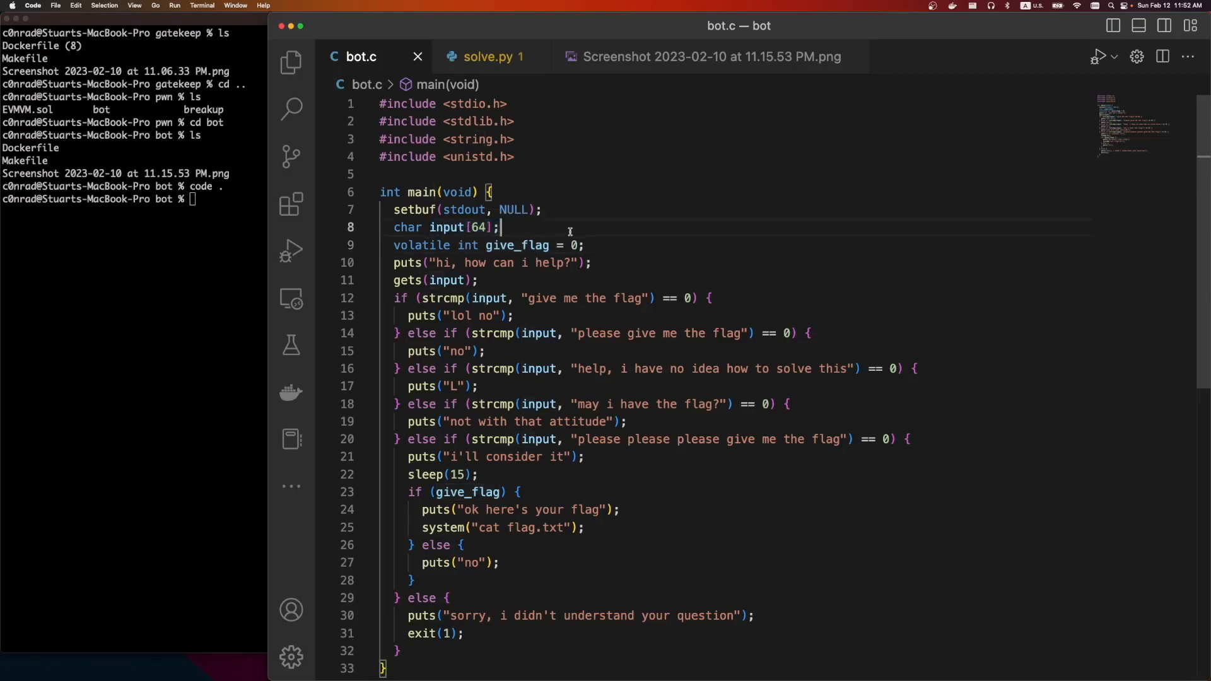
pyautogui.doubleClick(517, 246)
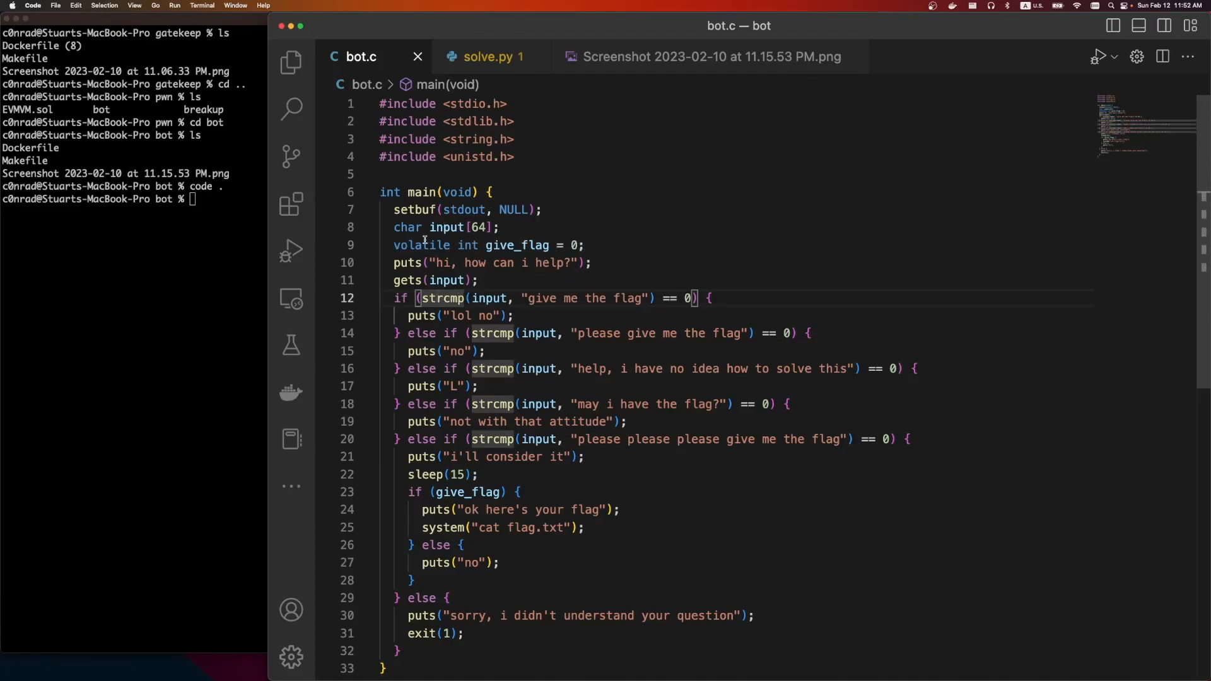
pyautogui.doubleClick(420, 246)
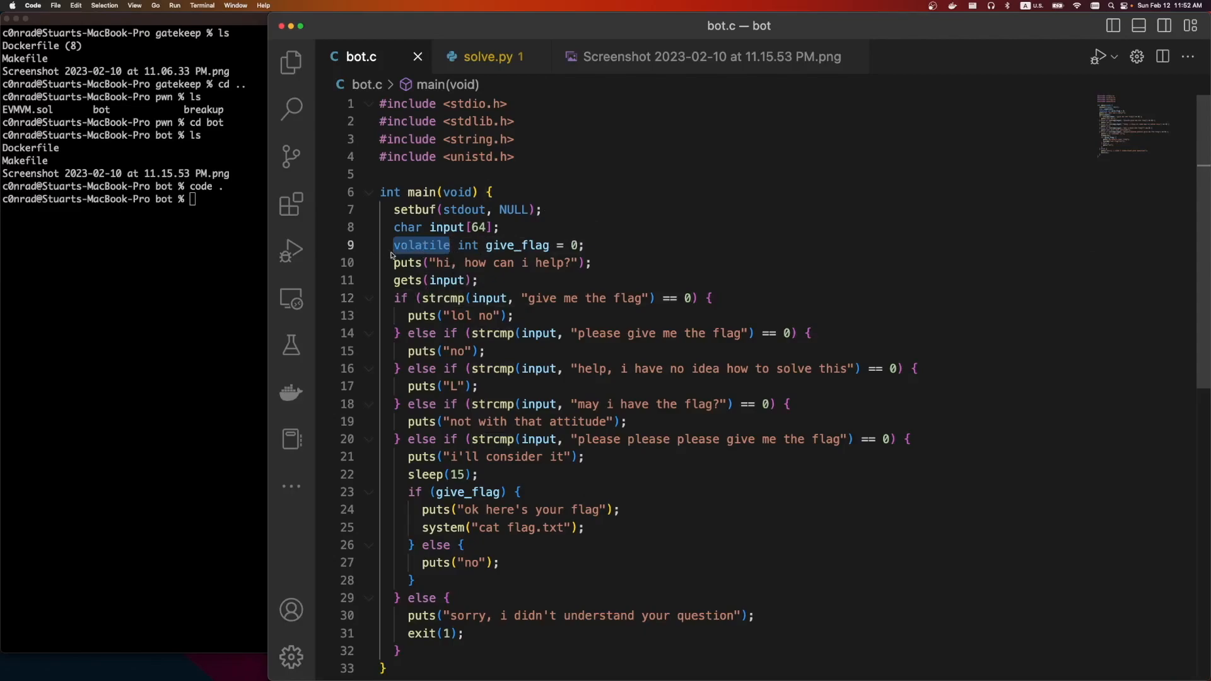
pyautogui.click(436, 280)
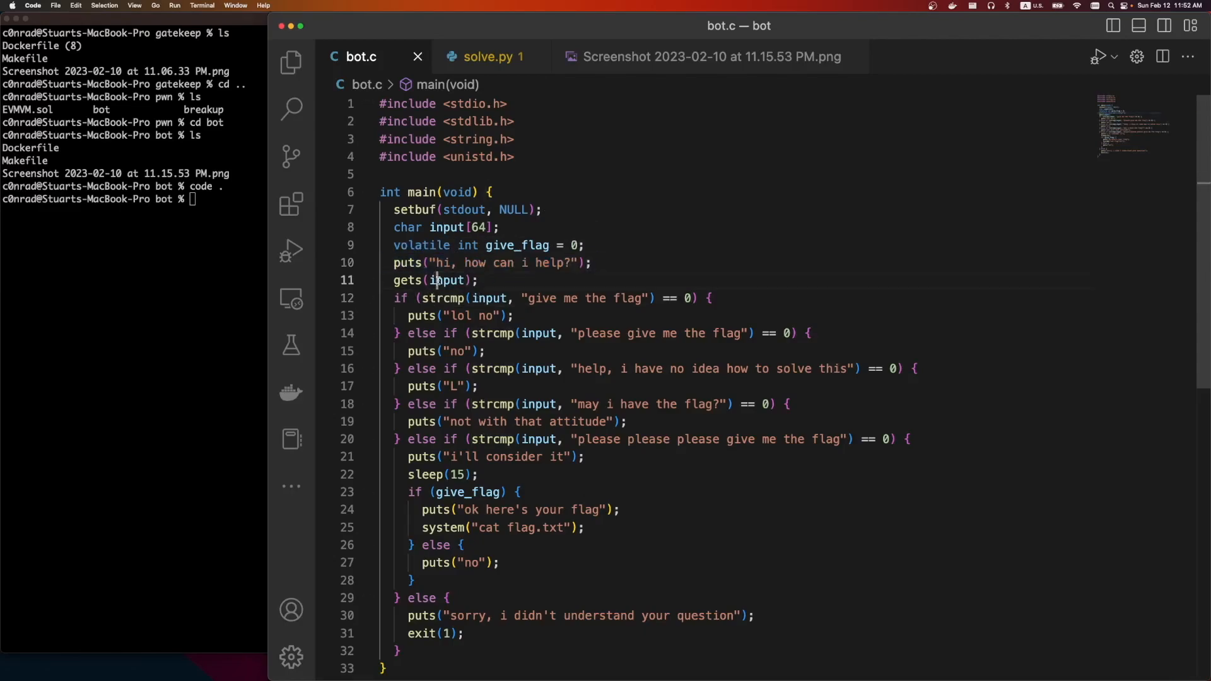
pyautogui.doubleClick(408, 280)
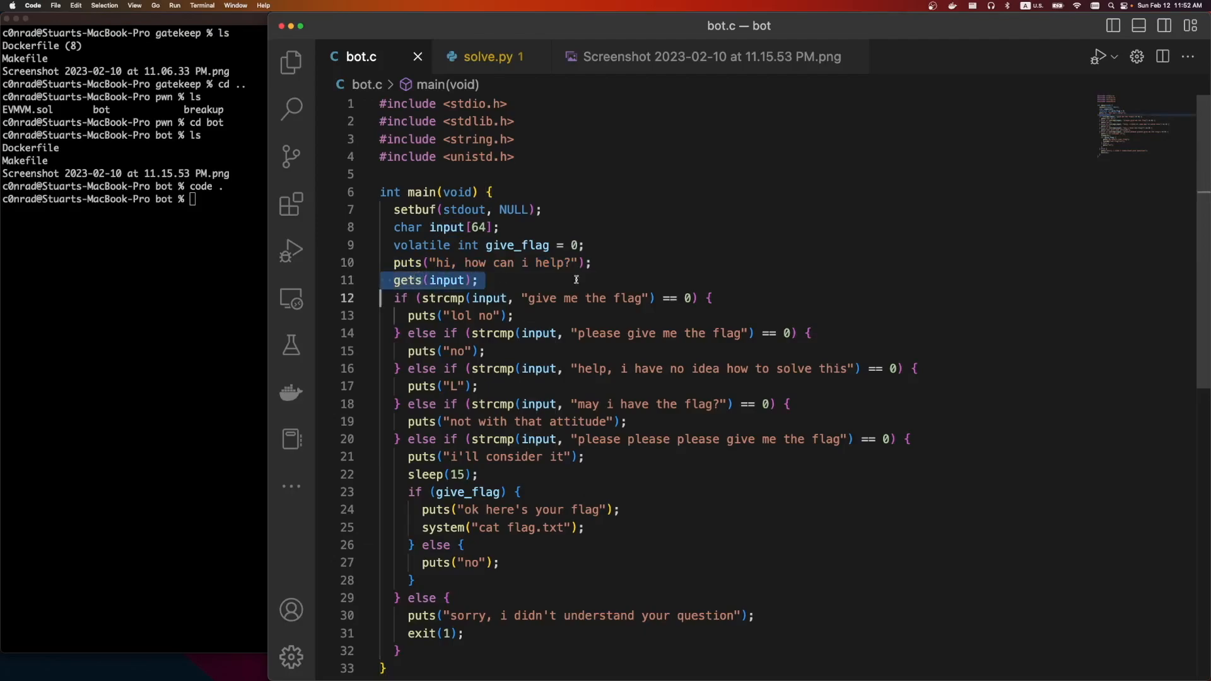
pyautogui.moveTo(393, 280); pyautogui.dragTo(452, 596)
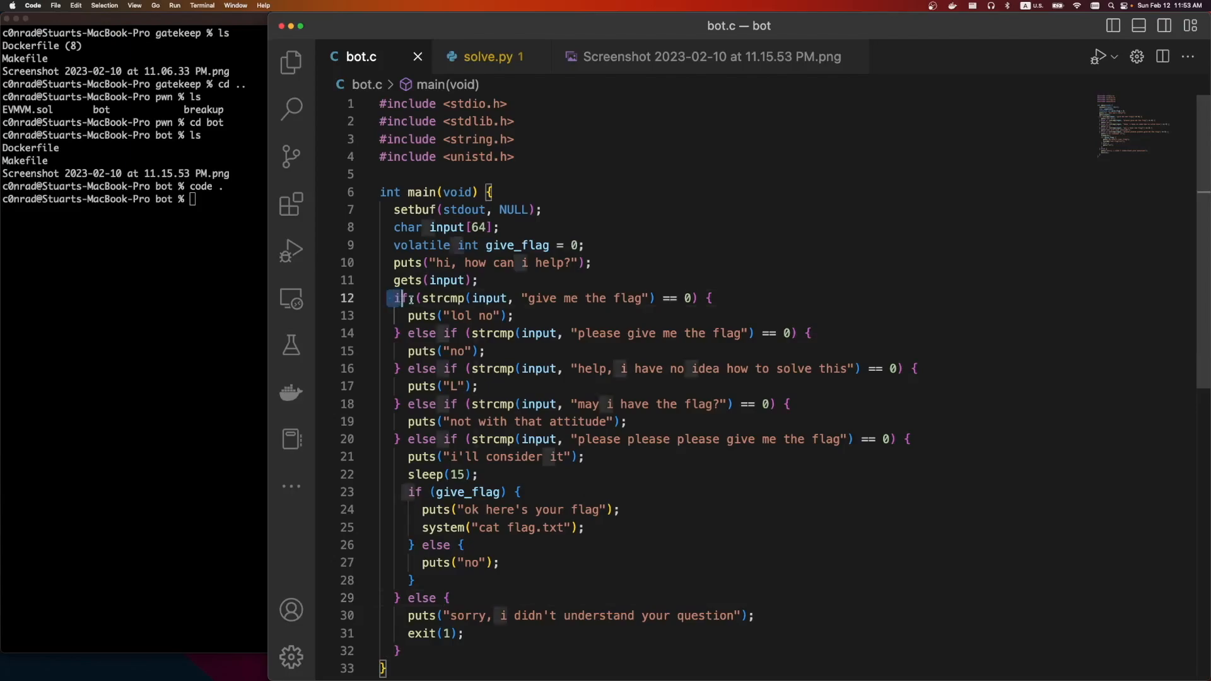
pyautogui.moveTo(400, 298); pyautogui.dragTo(811, 368)
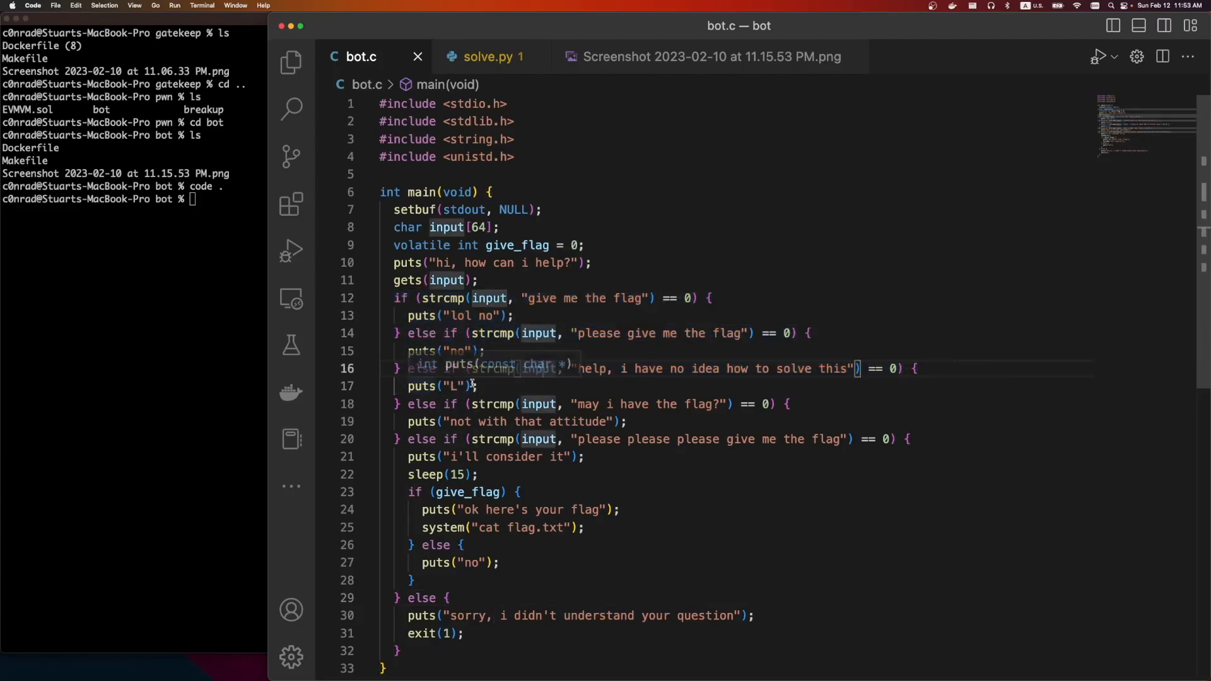
# Trace input's uses down to the 'ok here's your flag' puts and the exit call while Ghidra analysis finishes.
pyautogui.doubleClick(492, 421)
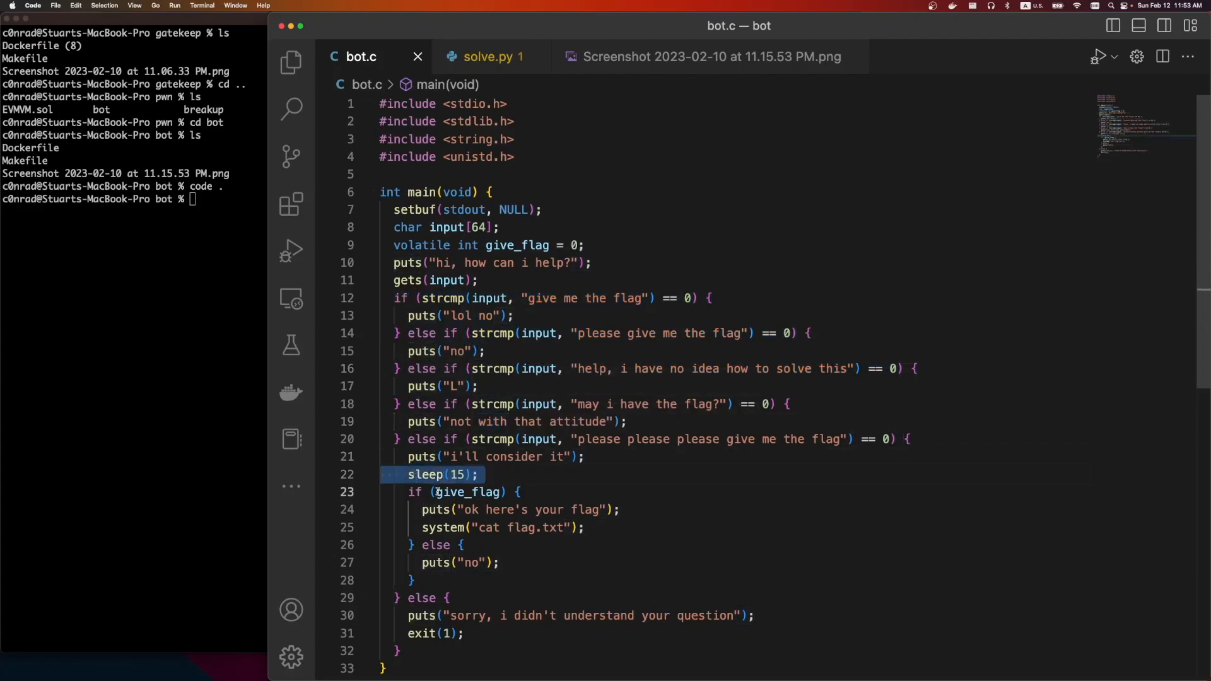
pyautogui.click(584, 508)
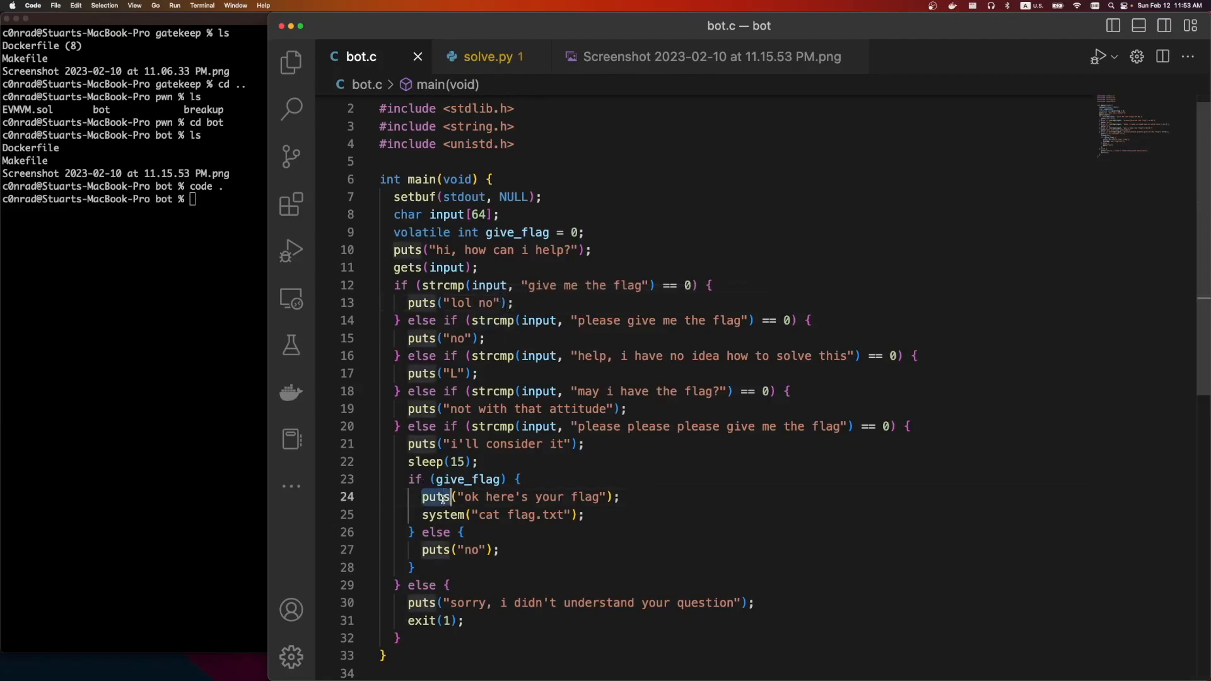
pyautogui.moveTo(421, 497); pyautogui.dragTo(586, 515)
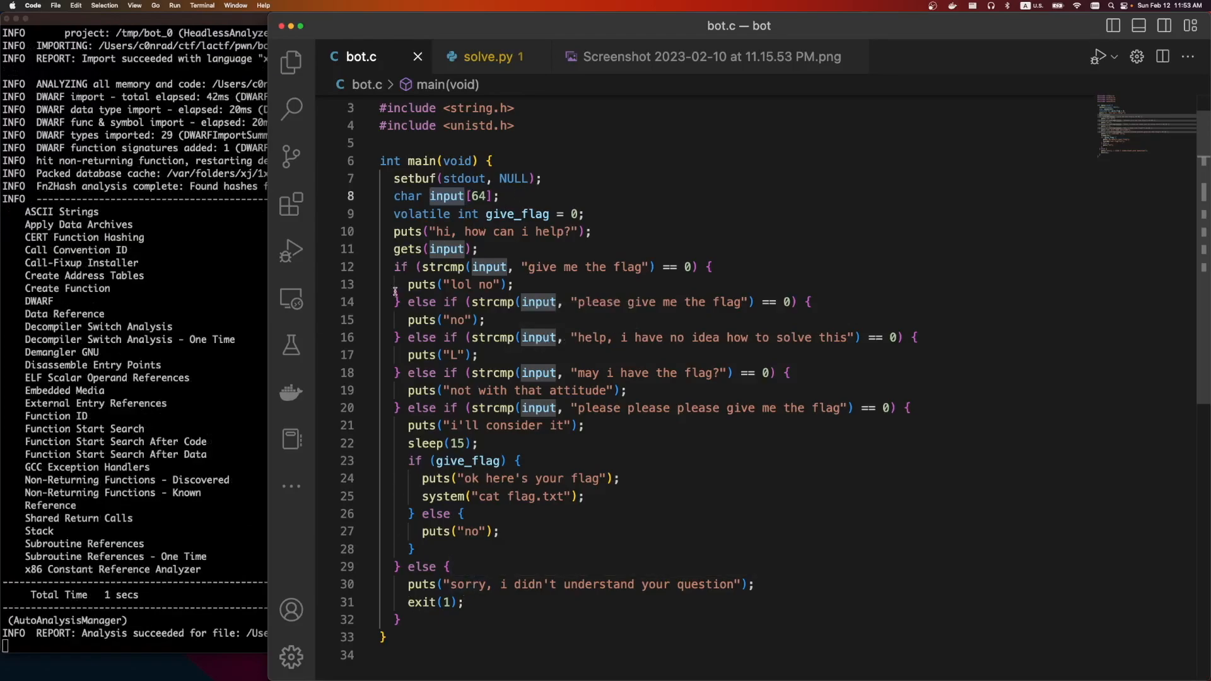
pyautogui.moveTo(452, 551)
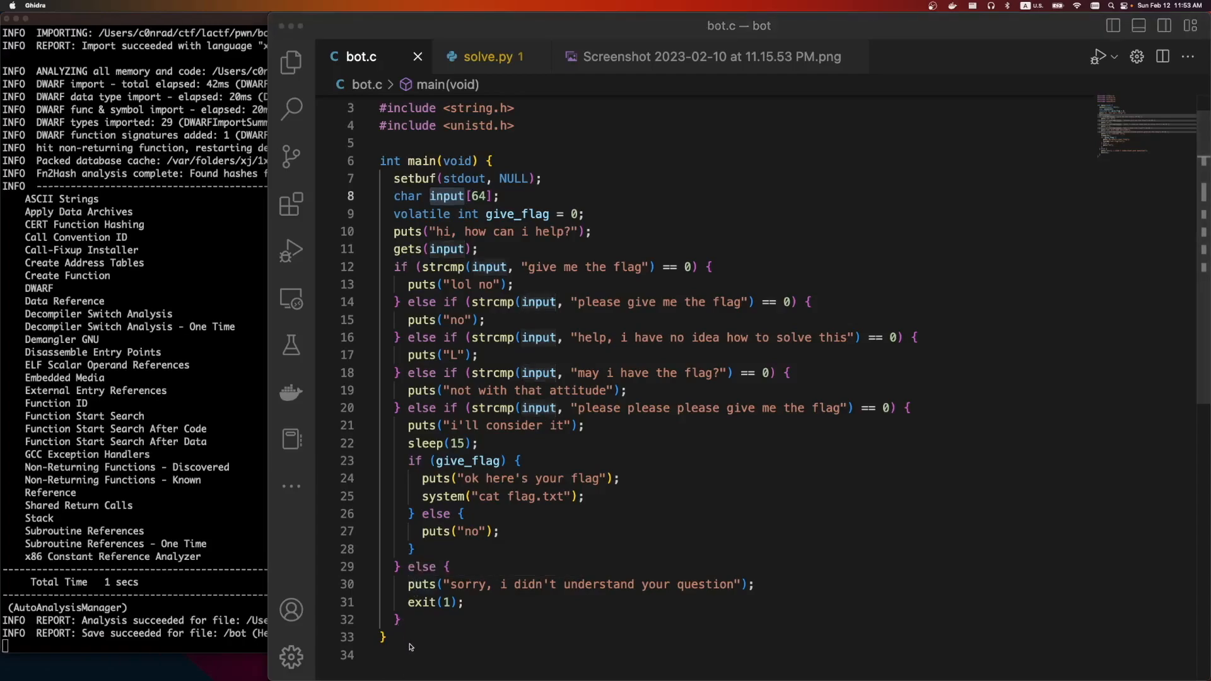
pyautogui.doubleClick(435, 478)
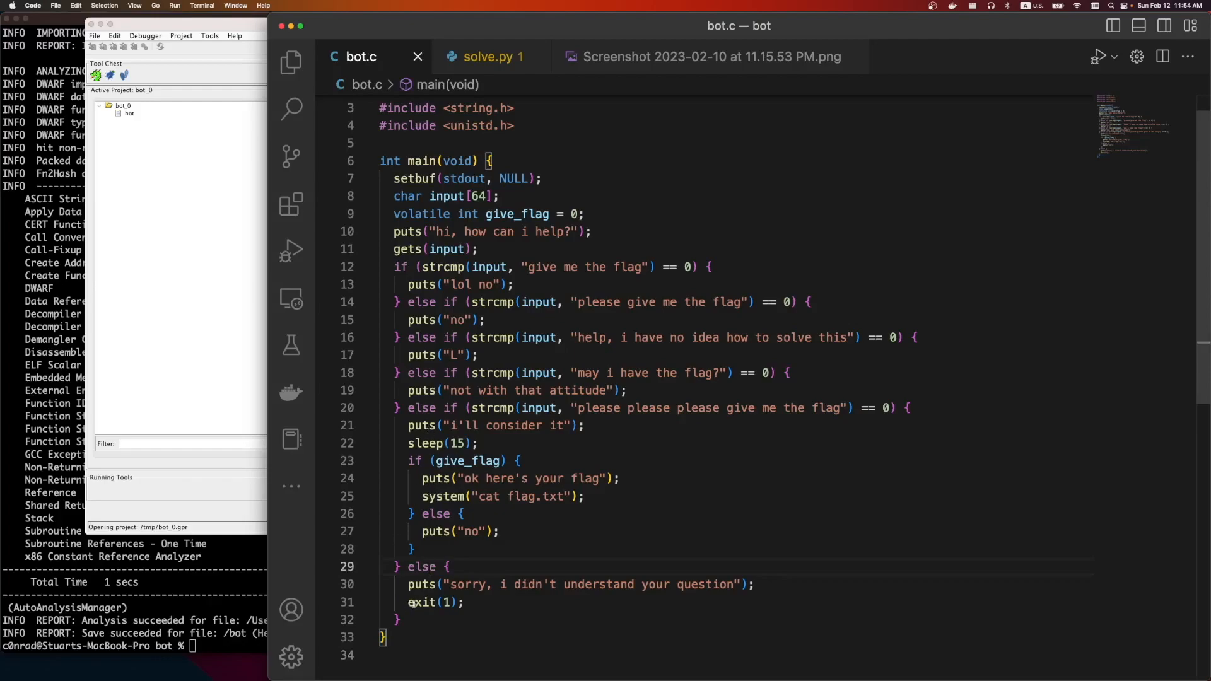
pyautogui.doubleClick(421, 603)
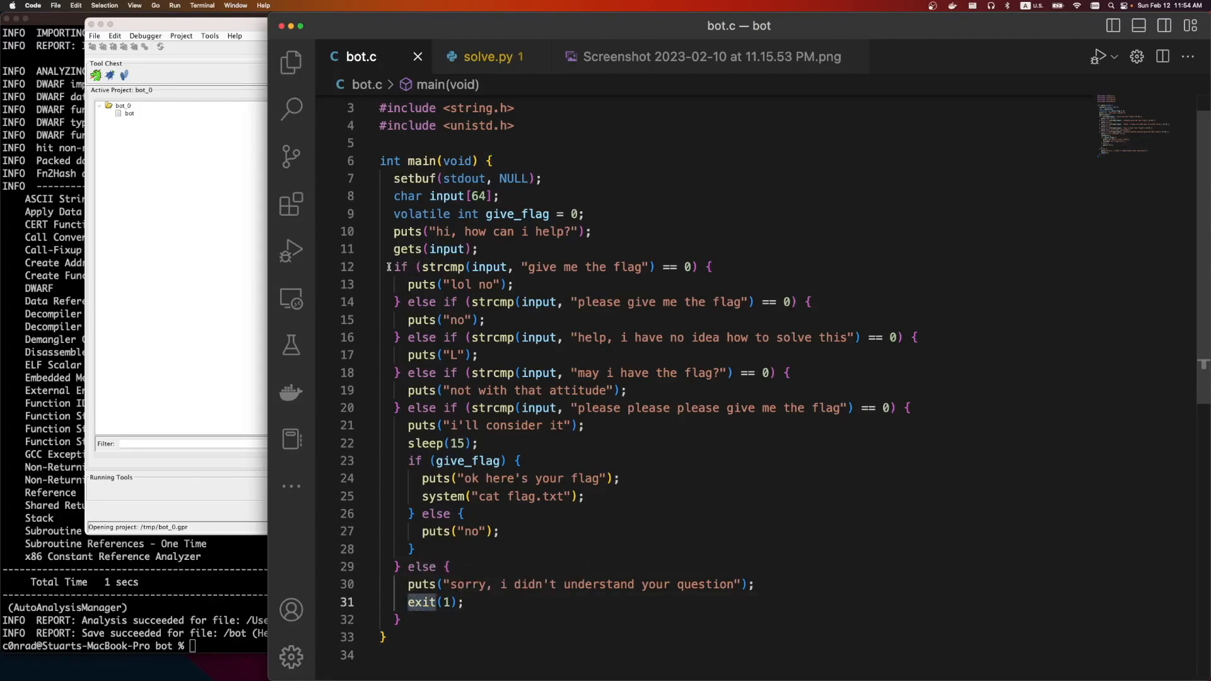
pyautogui.moveTo(394, 266); pyautogui.dragTo(509, 284)
pyautogui.write('ma')
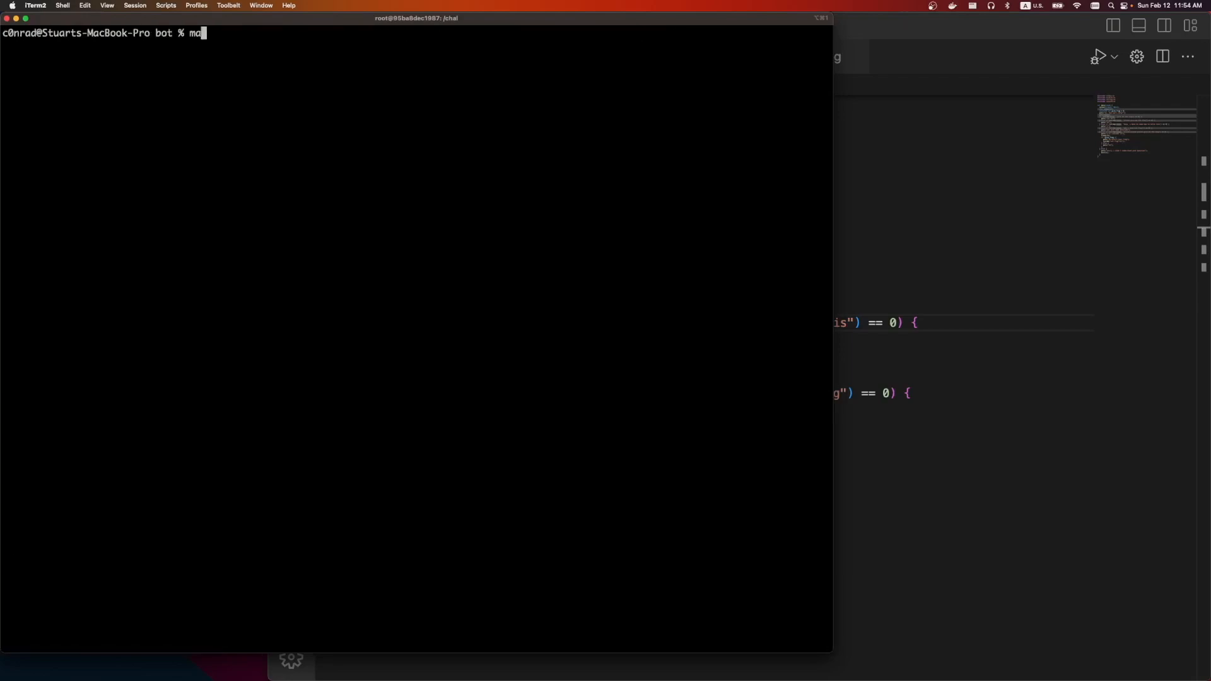
# Start the Ubuntu container shell with make ubuntu and run checksec on ./bot, showing no canary and no PIE.
pyautogui.press('Backspace')
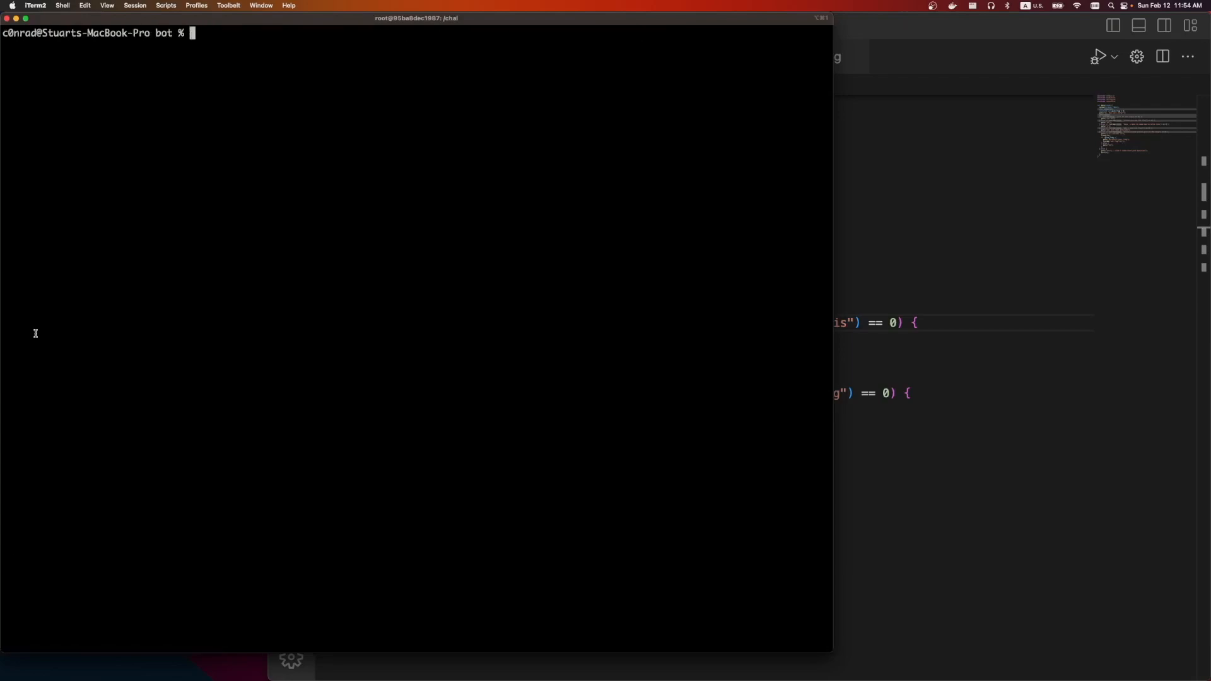
pyautogui.write('make ubuntu')
pyautogui.write('checksec --file=./')
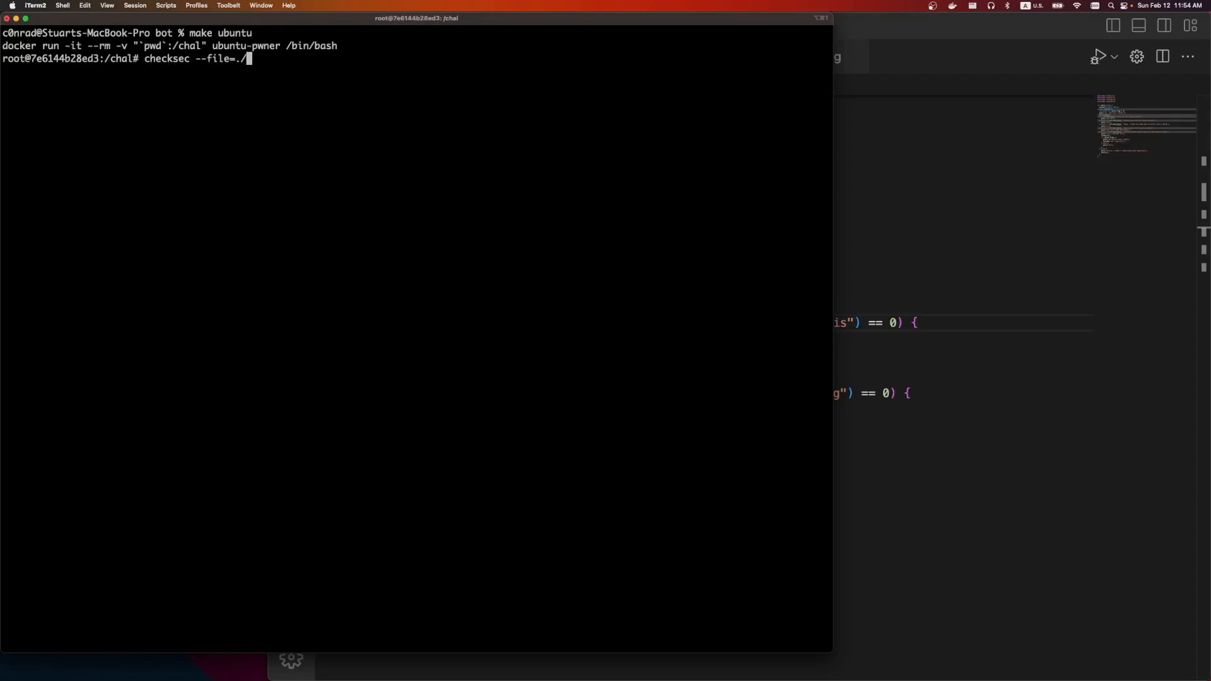
pyautogui.write('bot')
pyautogui.press('Return')
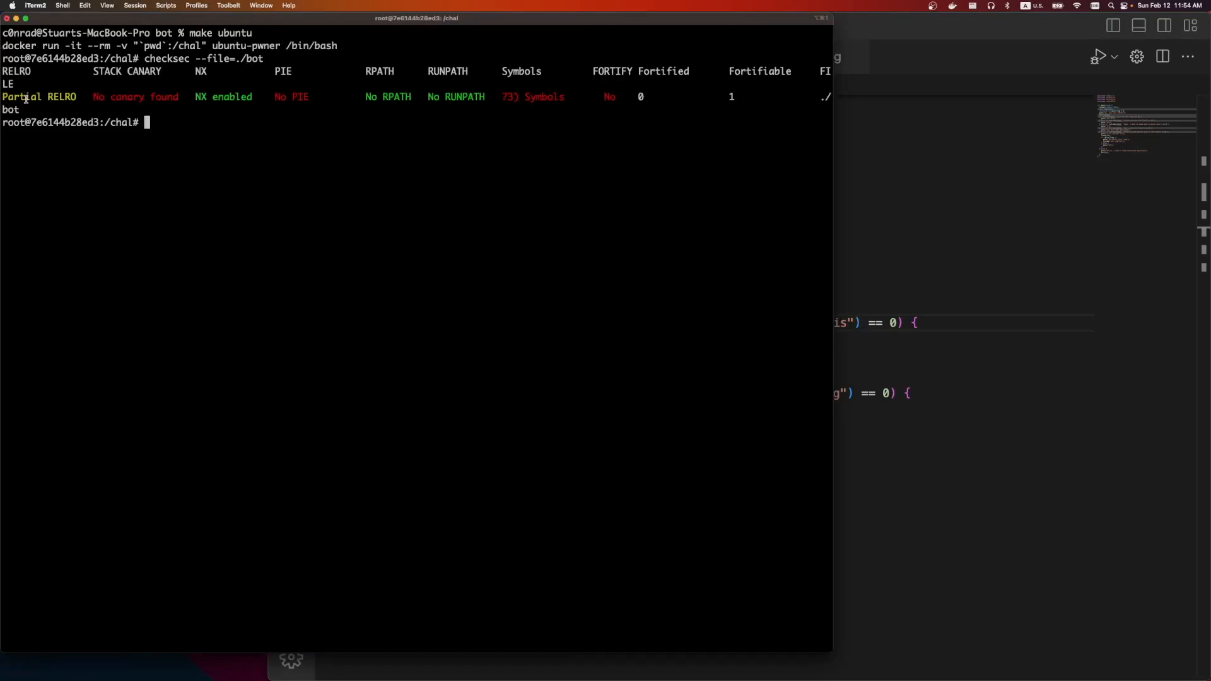
pyautogui.doubleClick(39, 97)
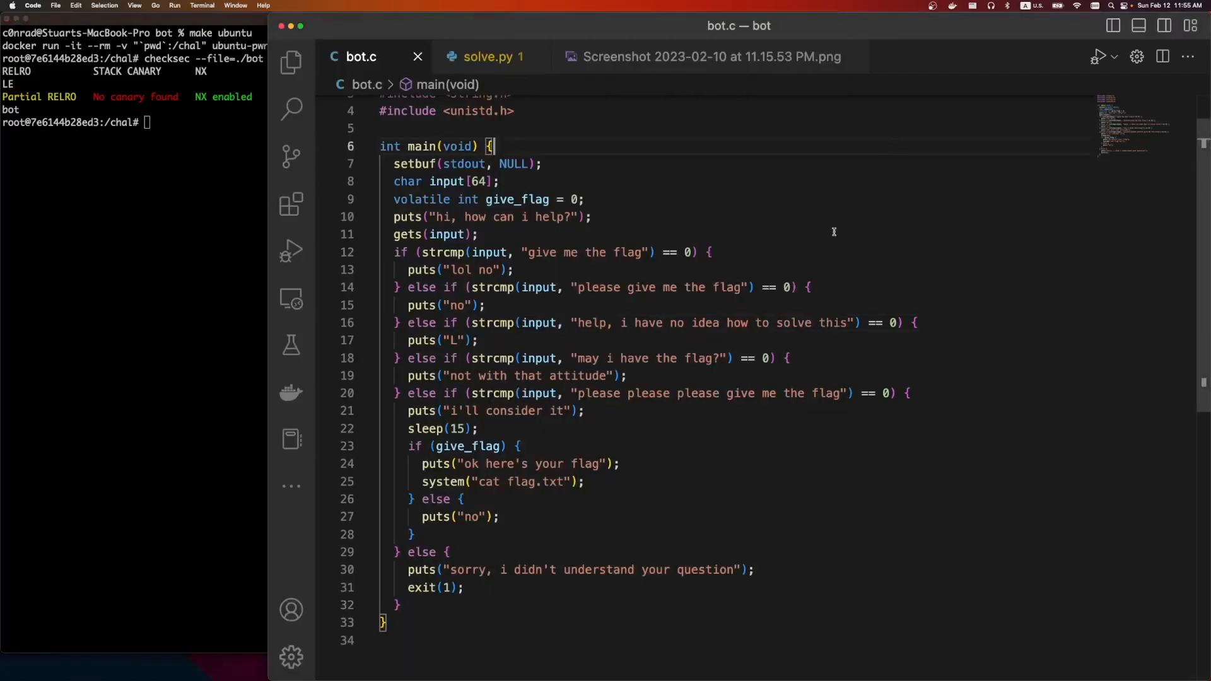
pyautogui.moveTo(637, 416)
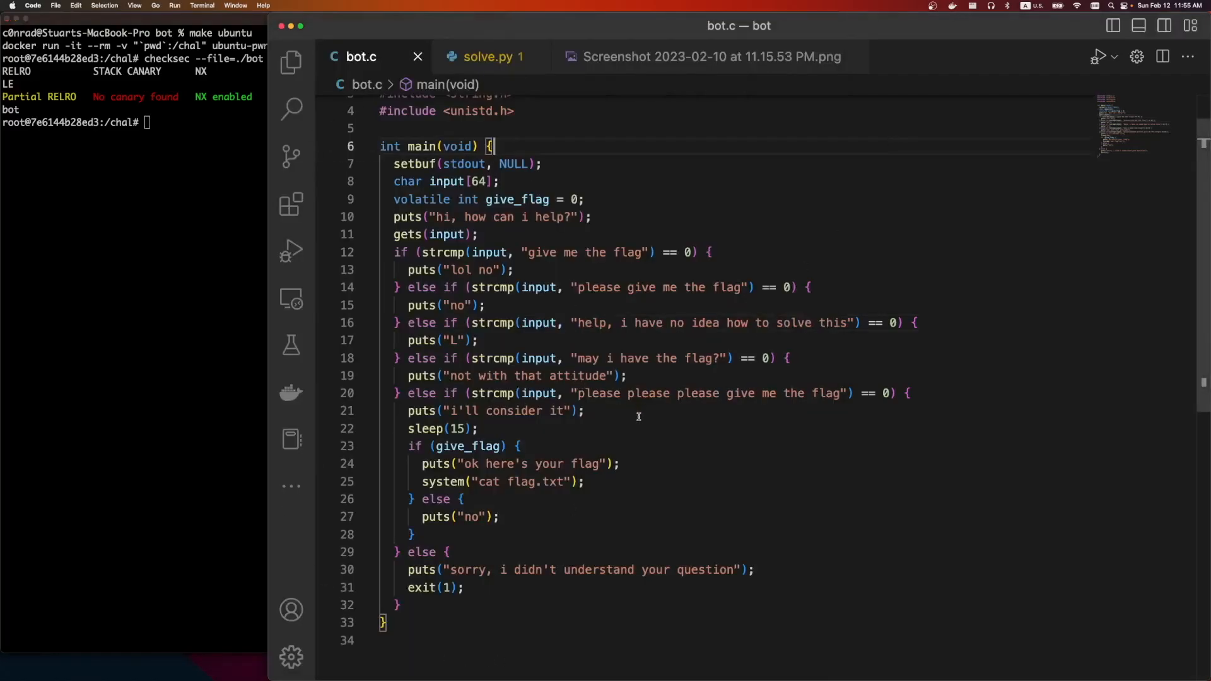
pyautogui.moveTo(516, 570)
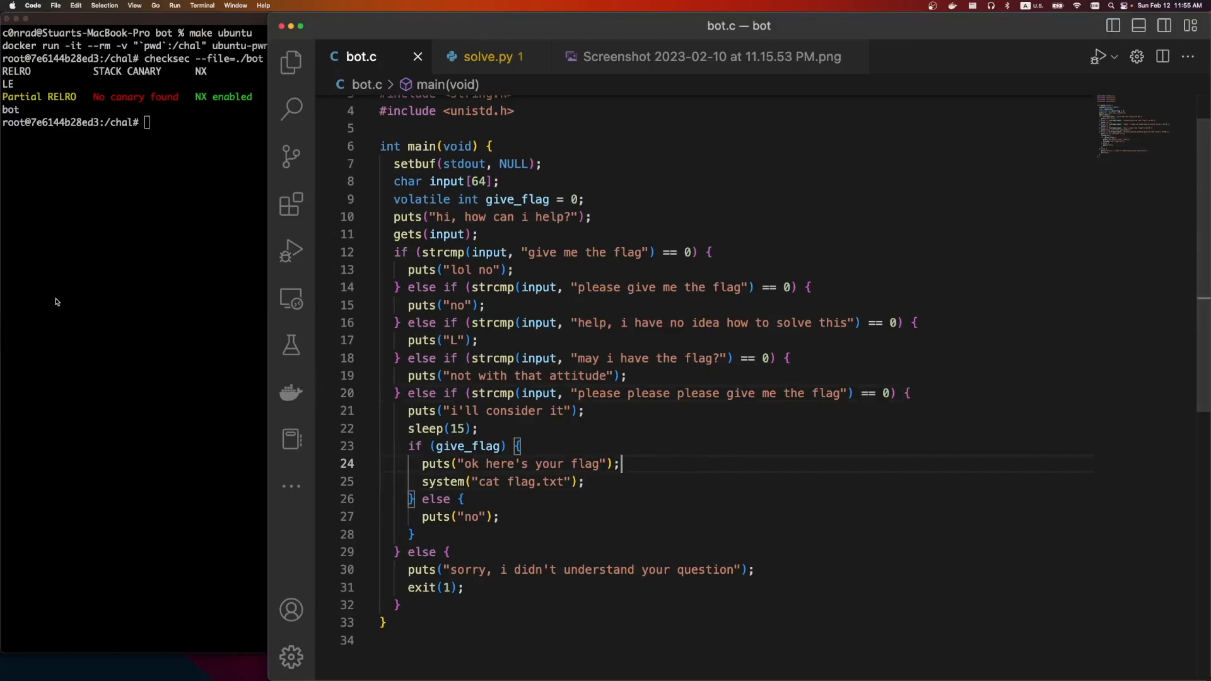
# Load bot in Ghidra's CodeBrowser, bring up main, and locate the instruction loading the cat flag.txt string.
pyautogui.doubleClick(441, 481)
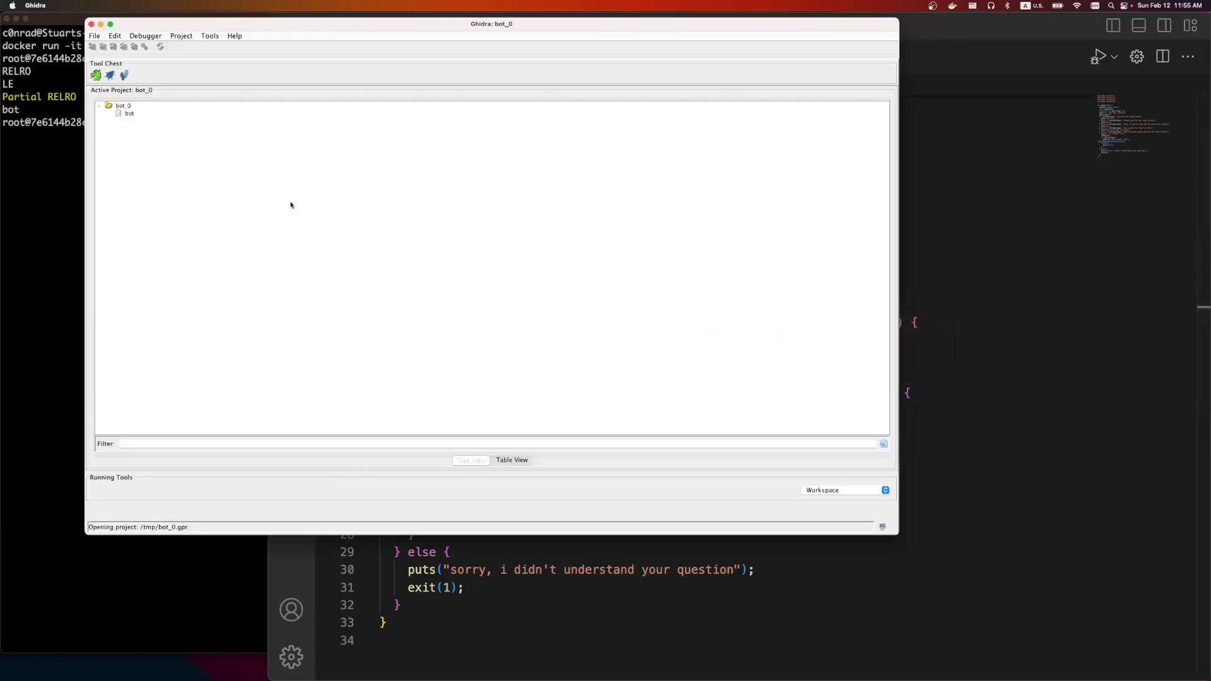
pyautogui.click(129, 112)
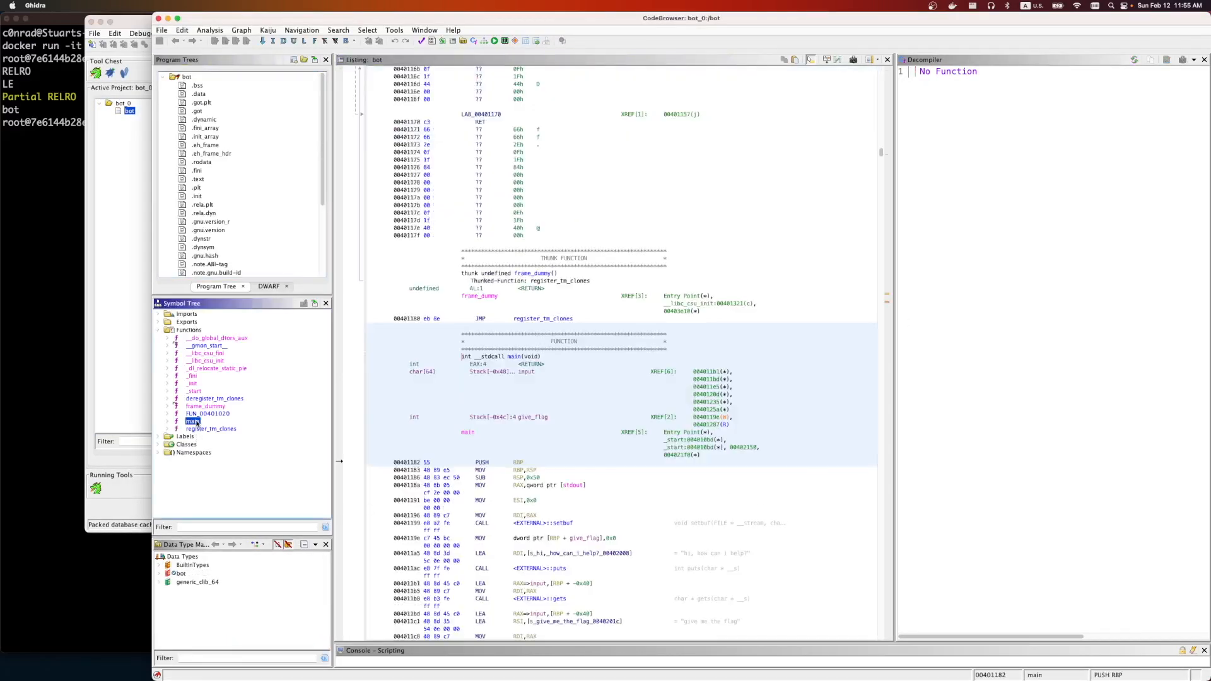
pyautogui.doubleClick(194, 421)
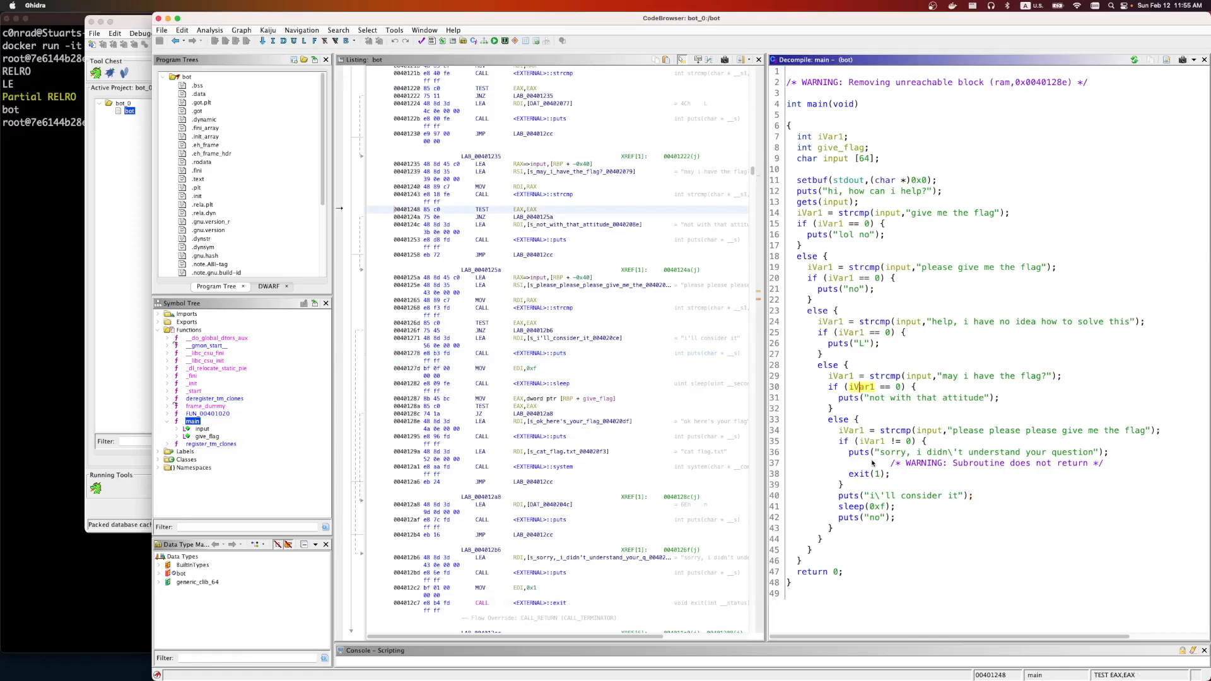
pyautogui.click(996, 452)
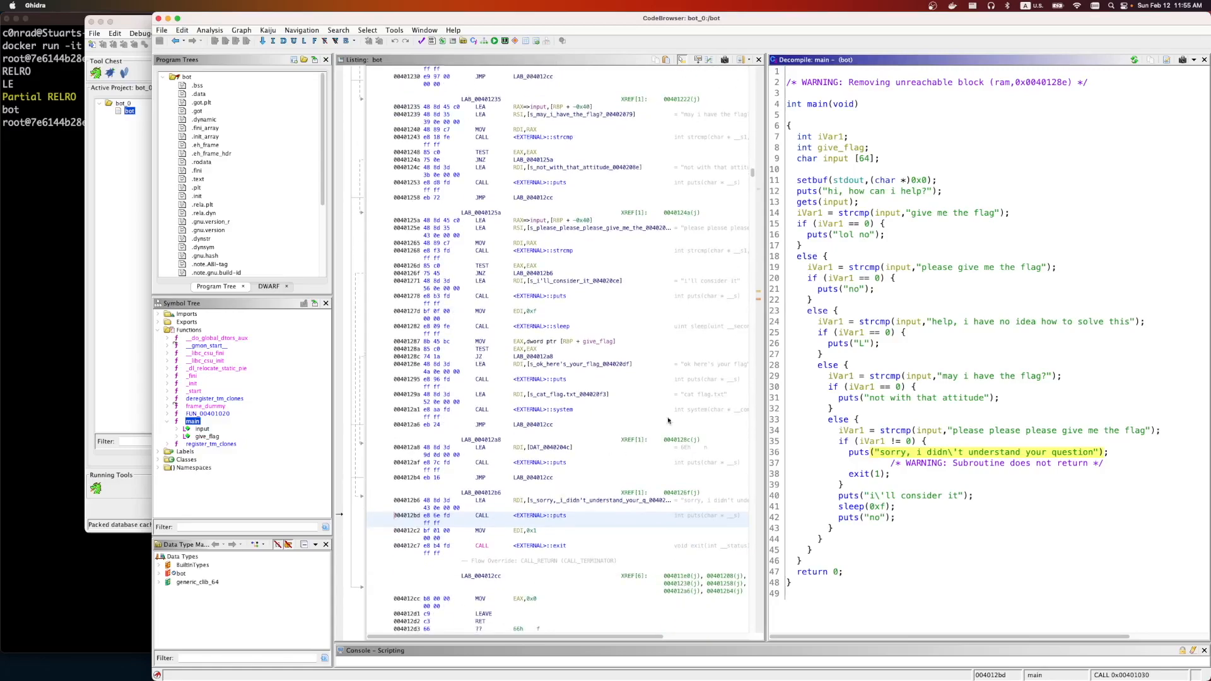
pyautogui.click(541, 394)
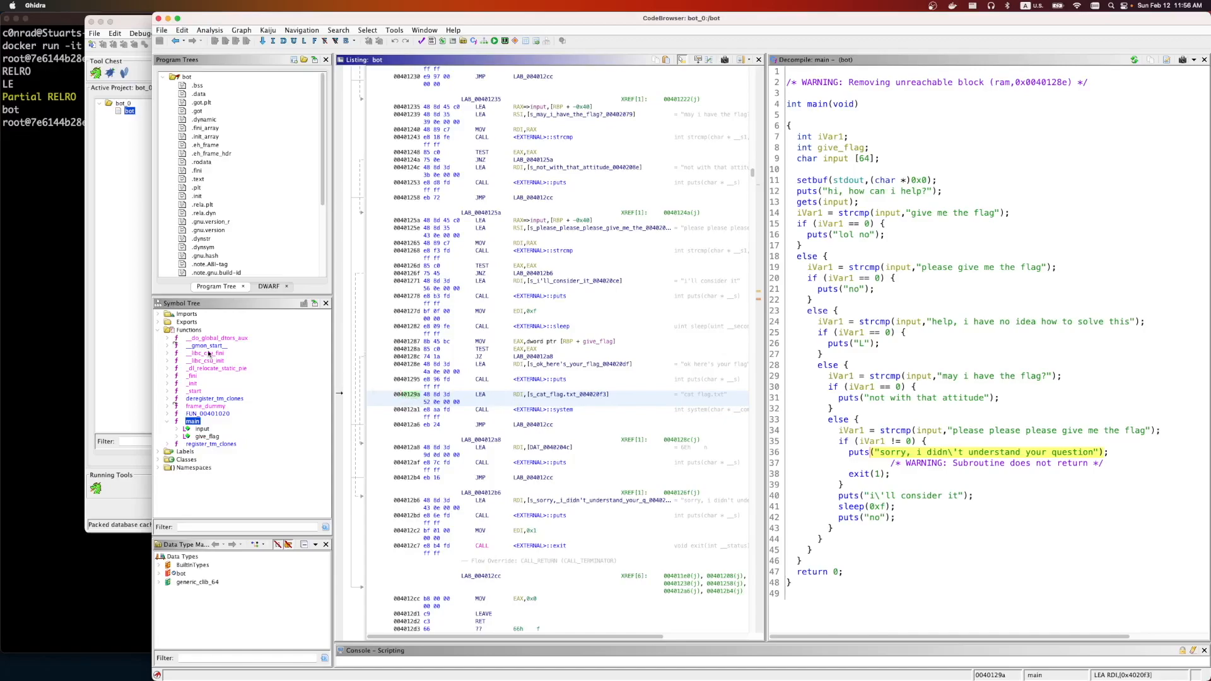
pyautogui.moveTo(1038, 327)
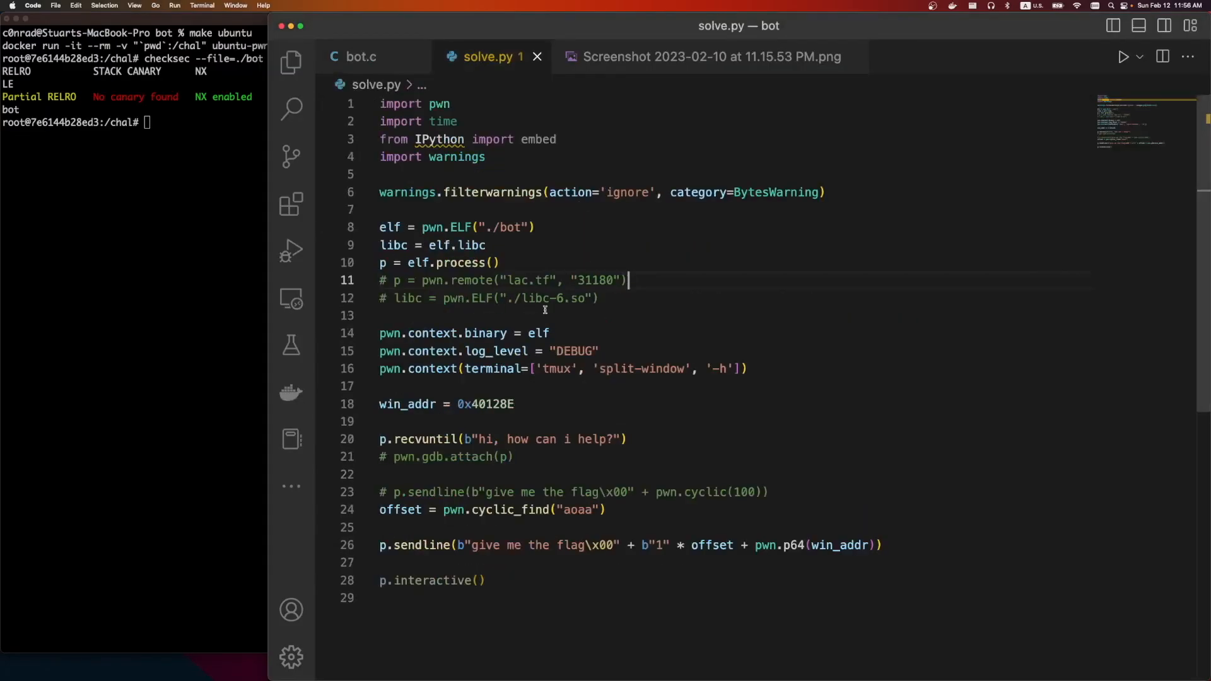
# Set win_addr to 0x40128E in solve.py, checking the 'give me the flag' string and cat flag.txt call in bot.c.
pyautogui.doubleClick(485, 404)
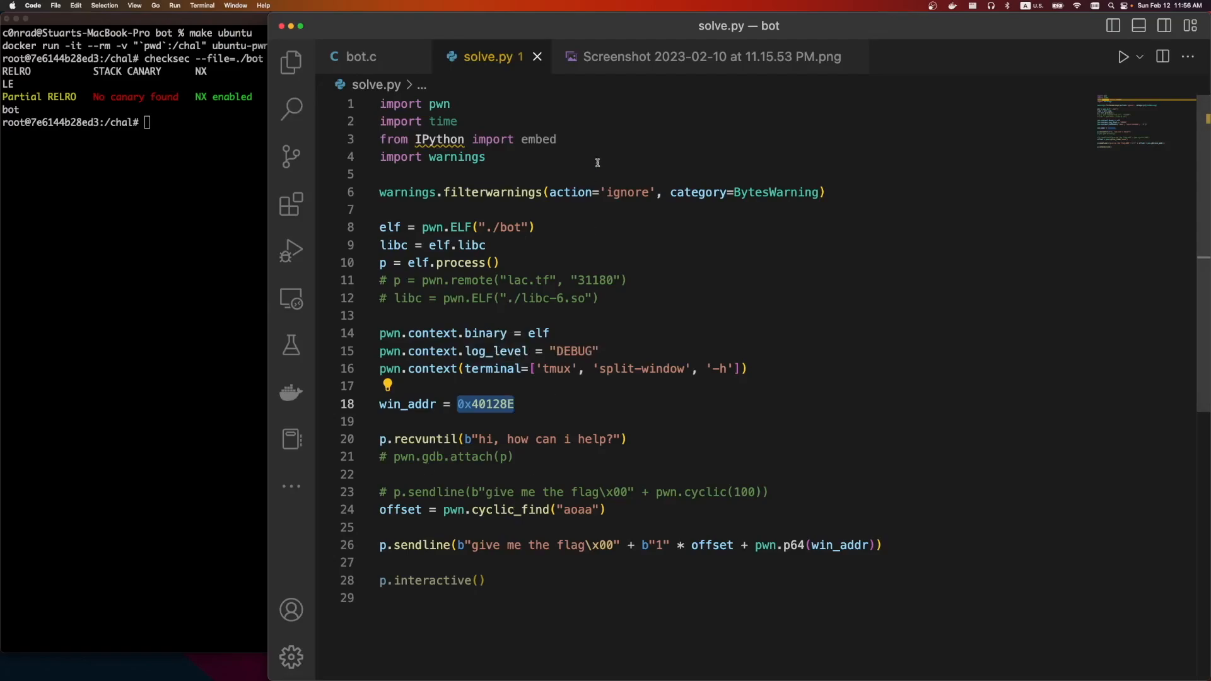
pyautogui.moveTo(519, 441)
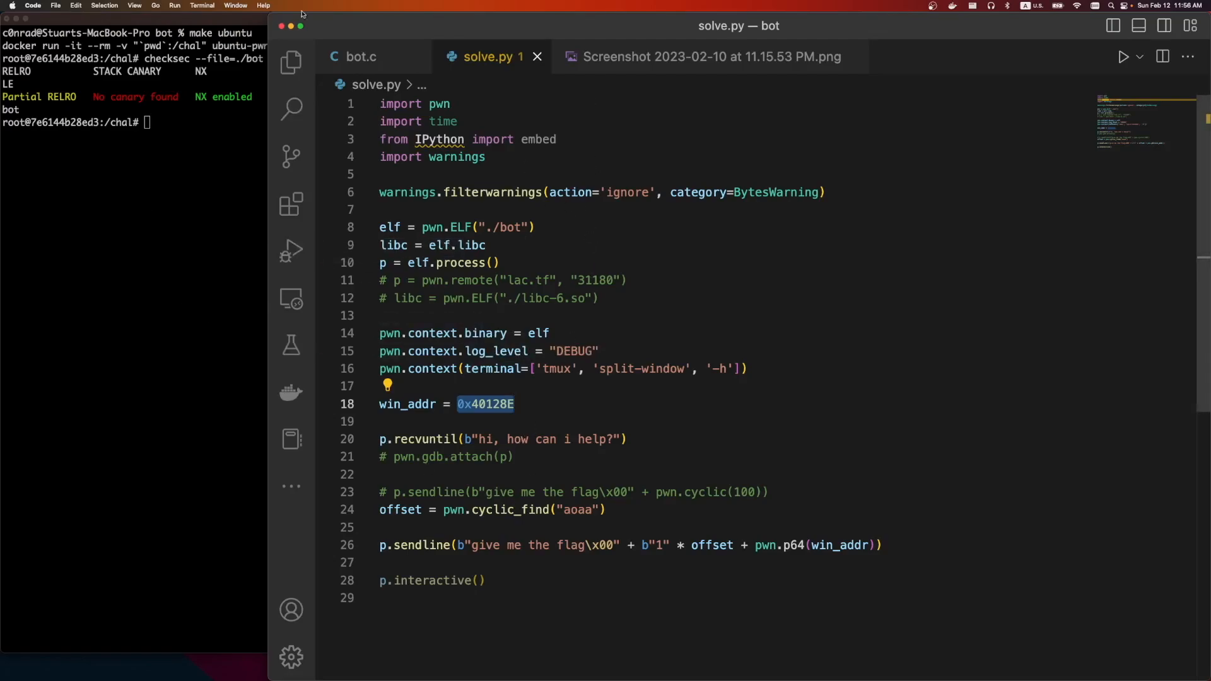
pyautogui.click(360, 57)
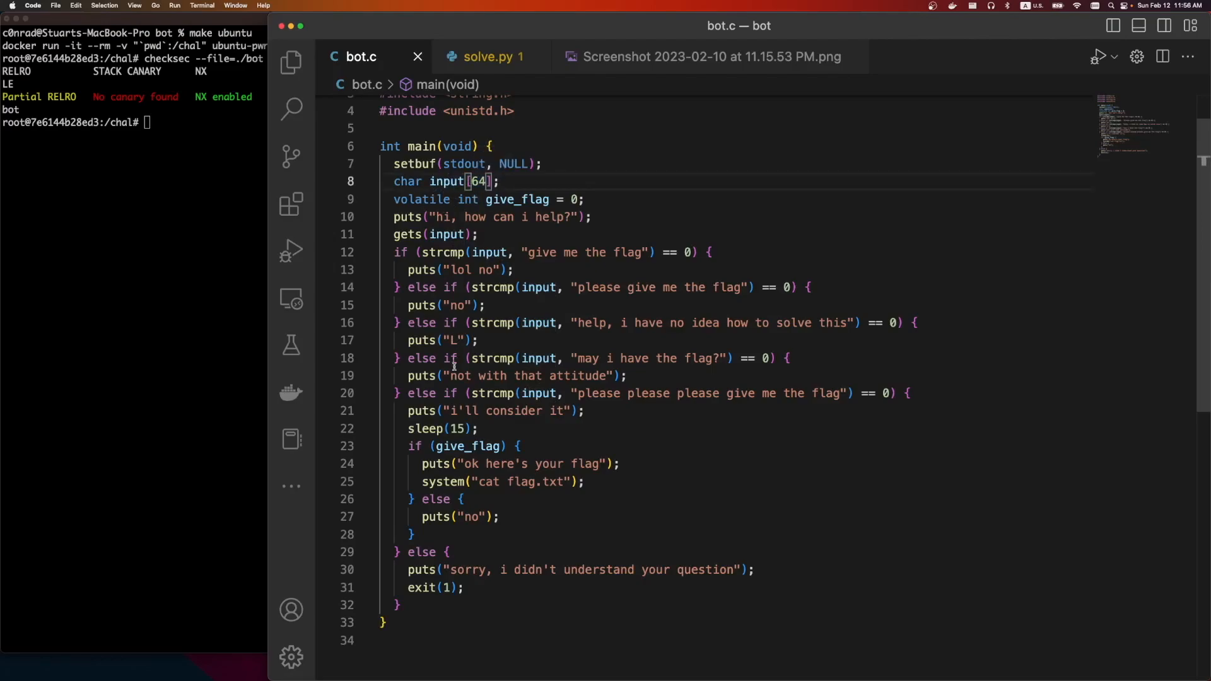
pyautogui.doubleClick(541, 253)
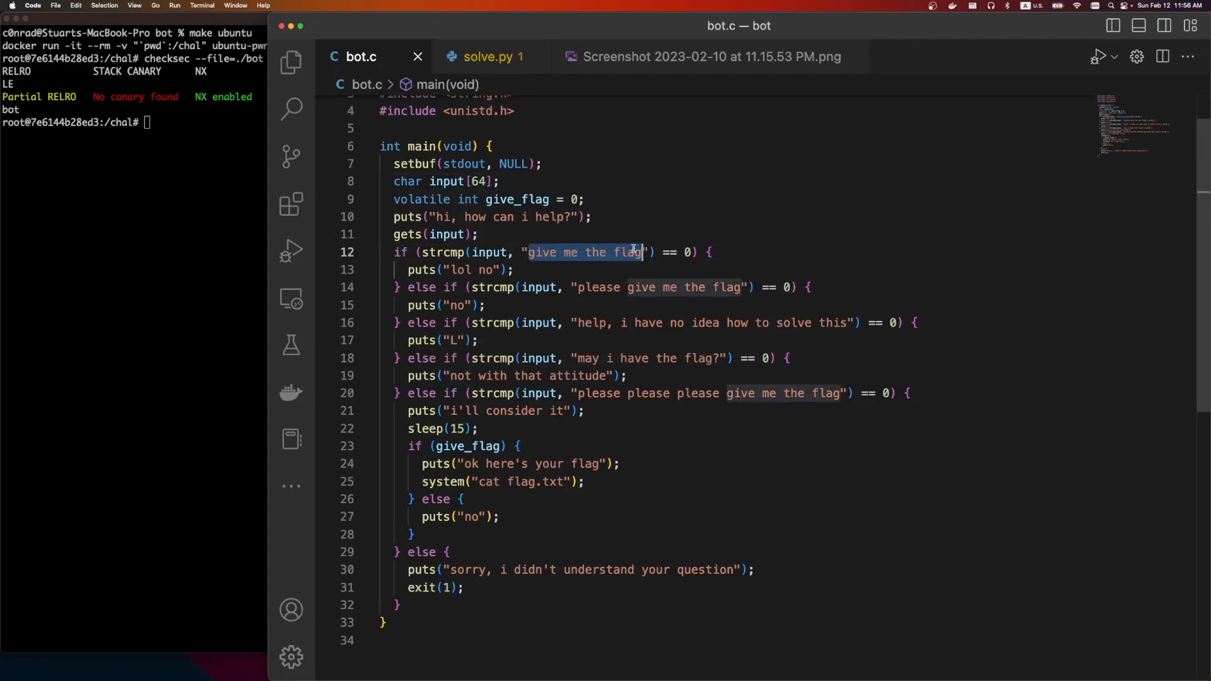
pyautogui.moveTo(869, 226)
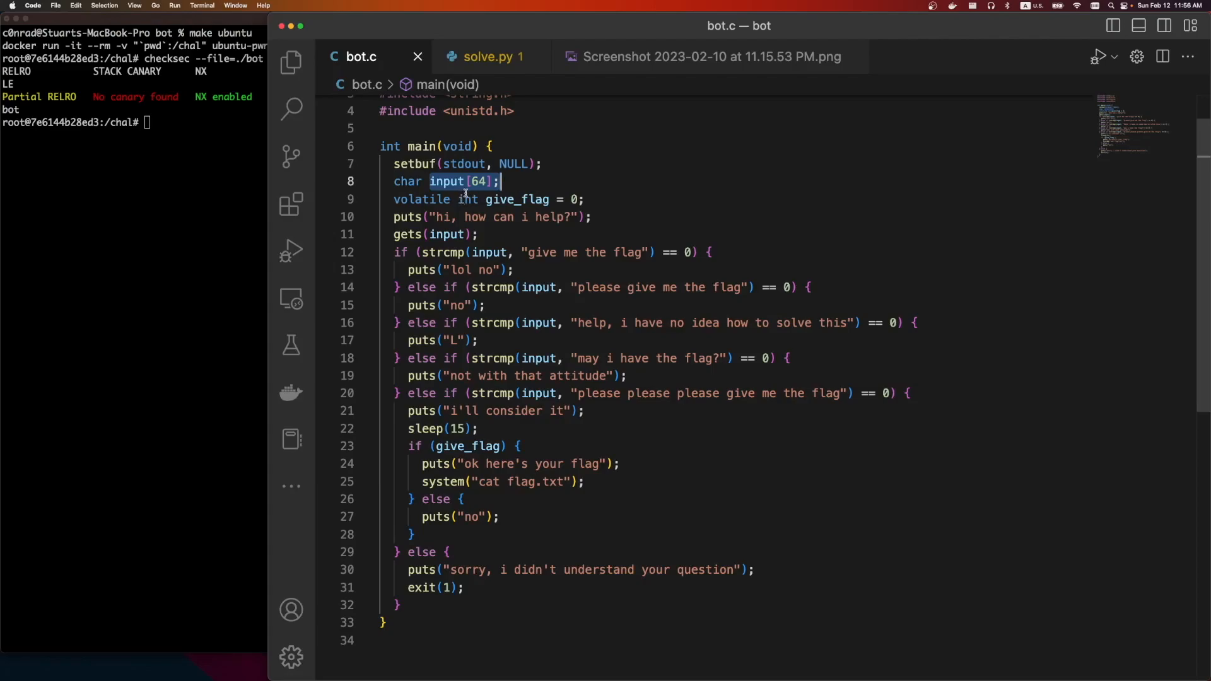
pyautogui.moveTo(519, 181)
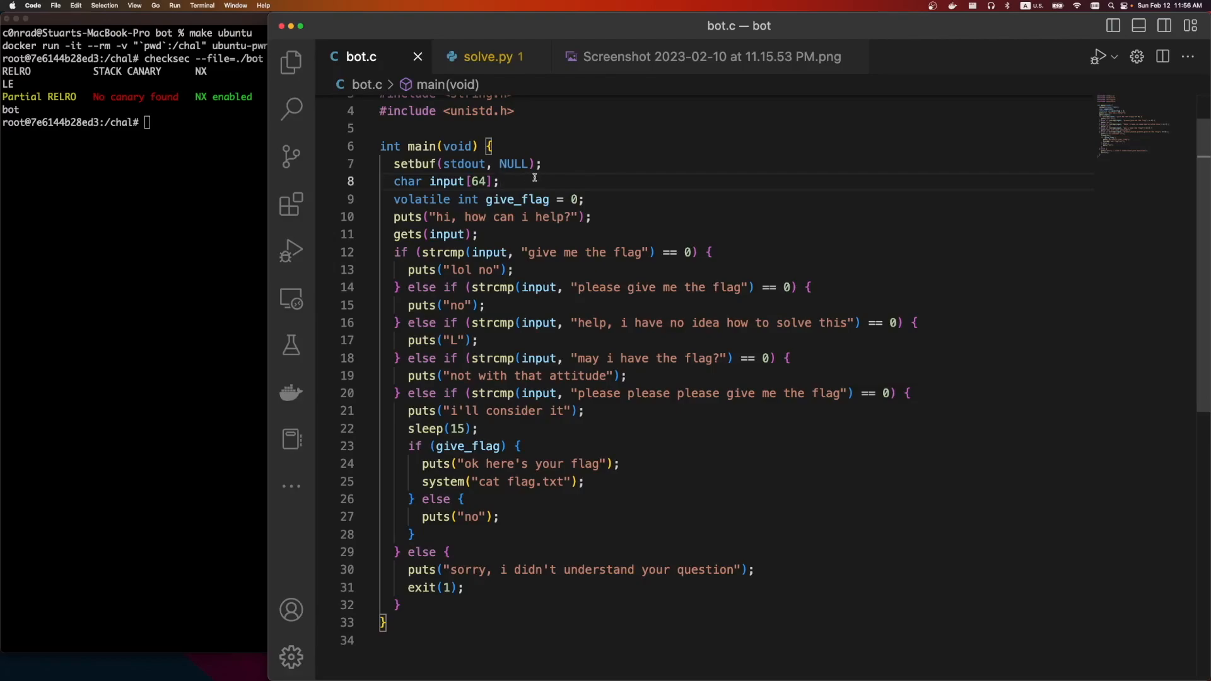
pyautogui.moveTo(552, 177)
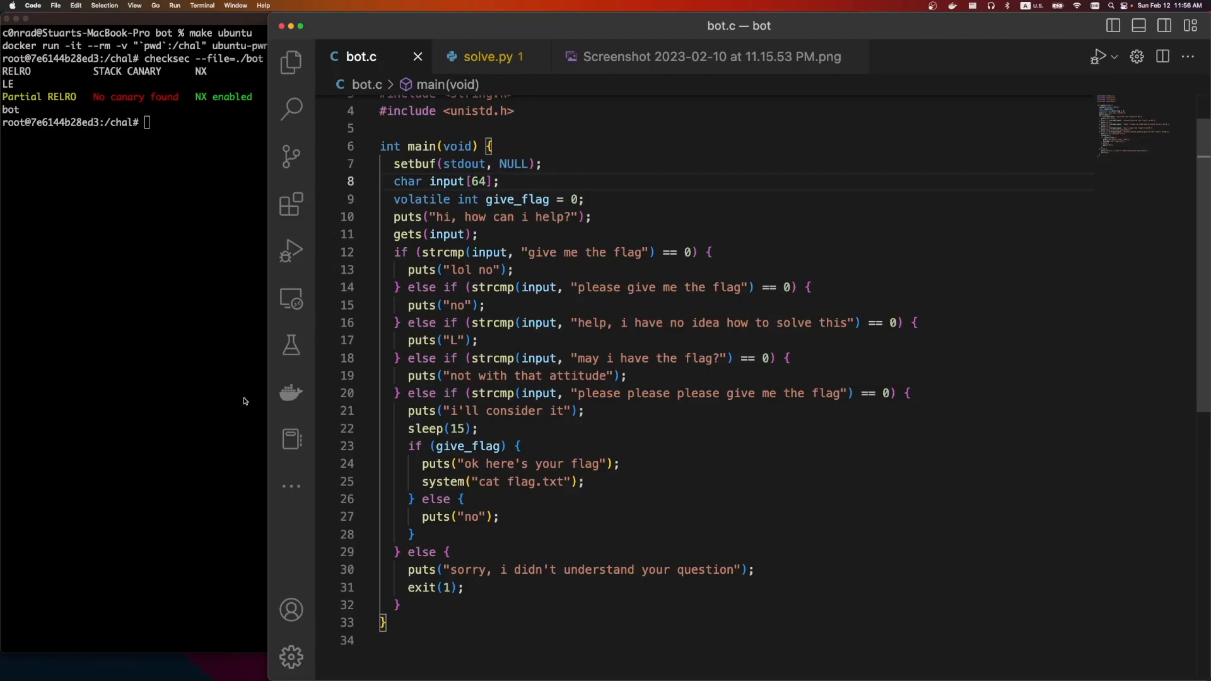
pyautogui.click(449, 481)
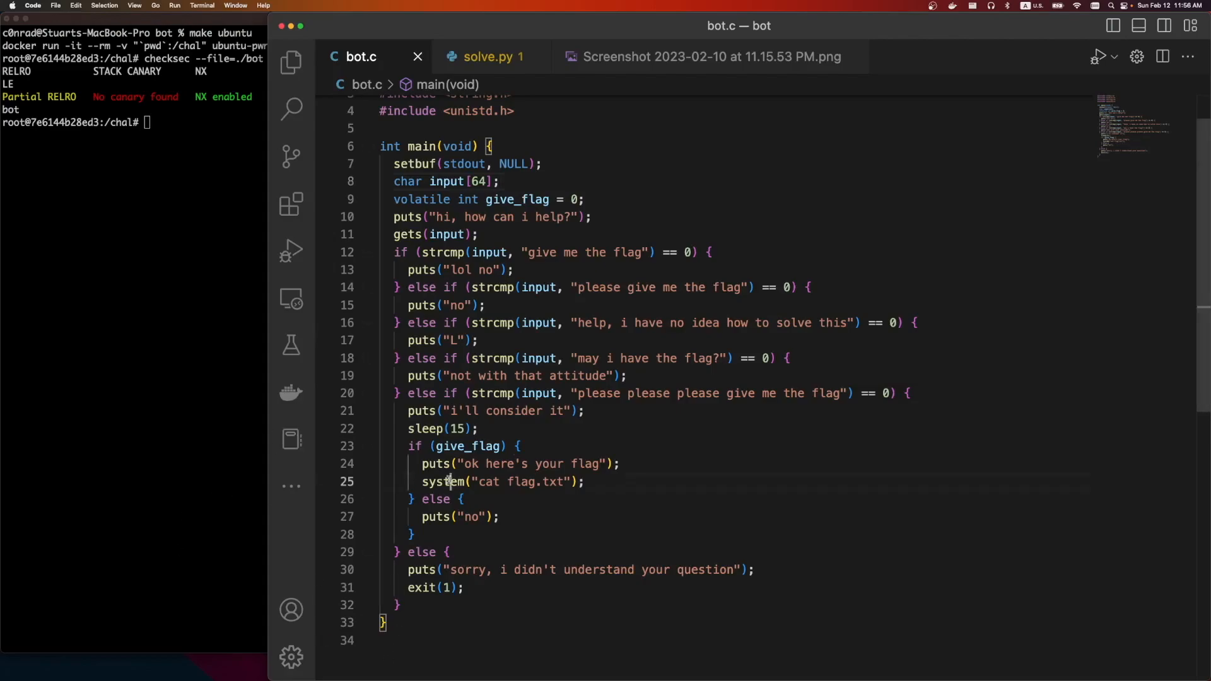
pyautogui.click(484, 57)
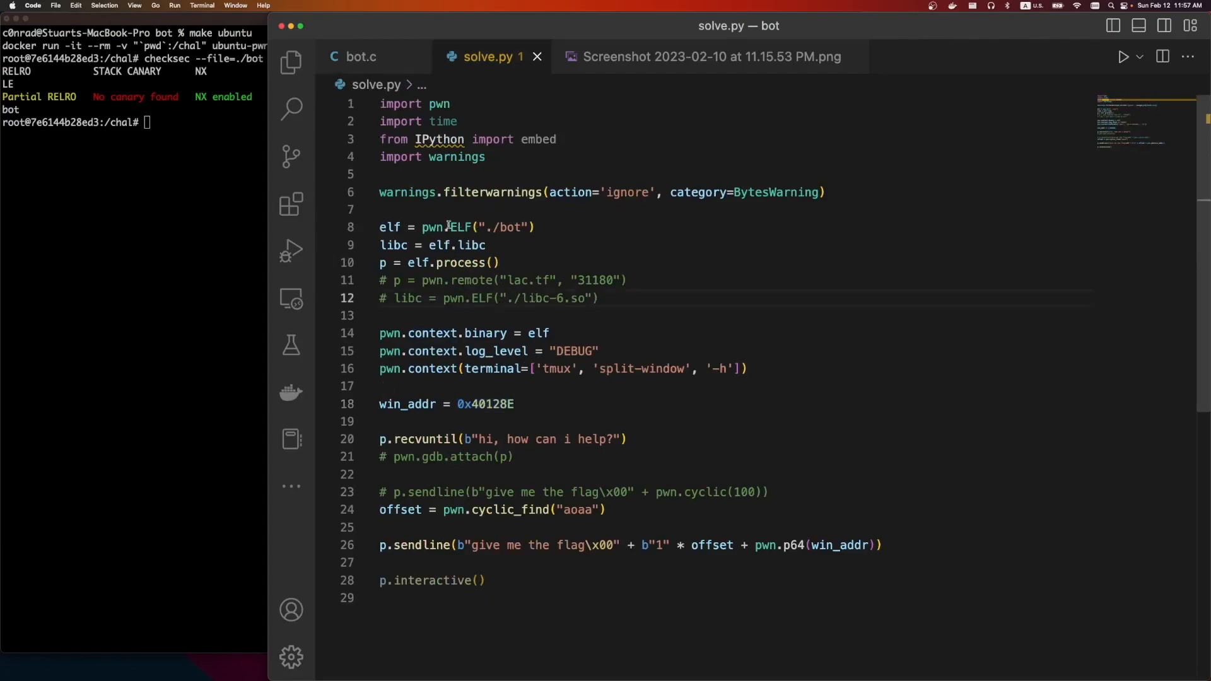
# Enable pwn.gdb.attach and the cyclic(100) sendline, disable the offset, payload and interactive lines, and save.
pyautogui.click(438, 245)
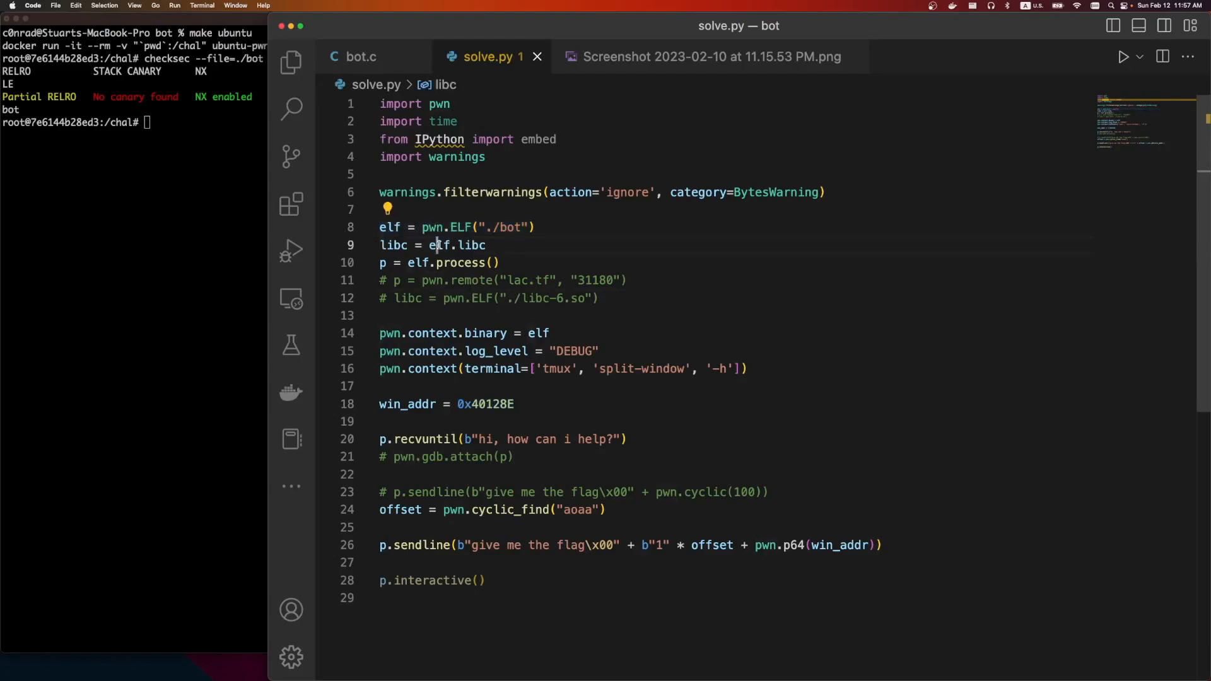
pyautogui.doubleClick(459, 263)
pyautogui.write('./')
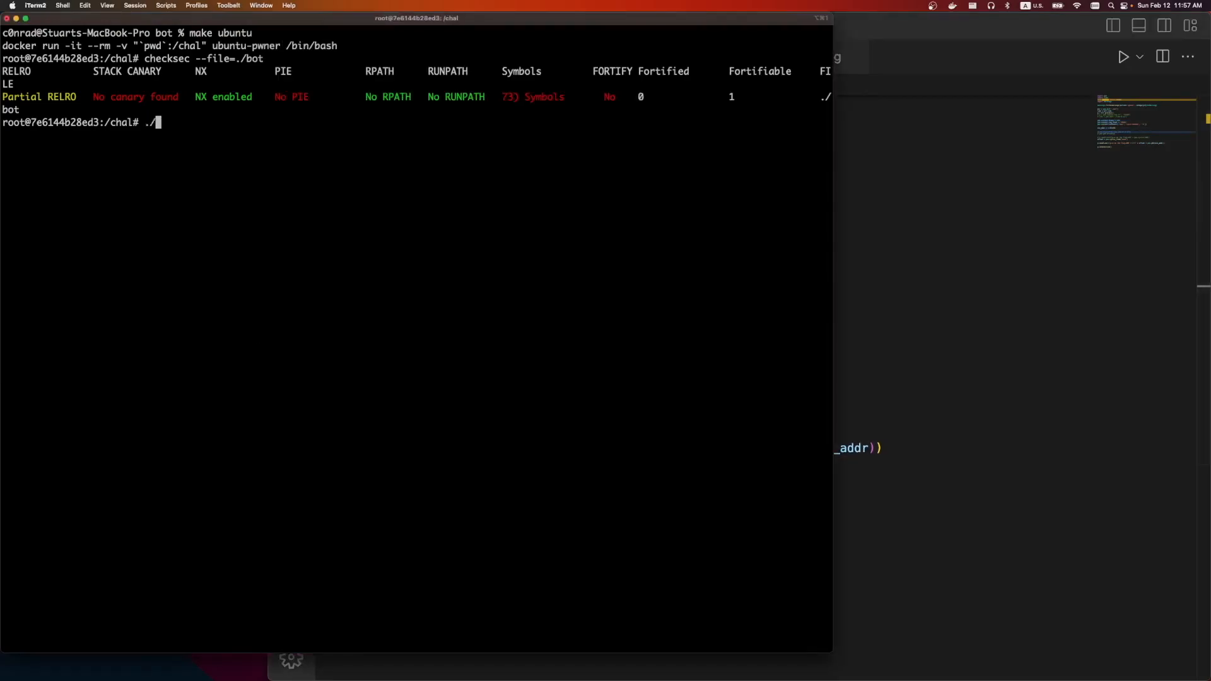
pyautogui.write('got')
pyautogui.write('./bot')
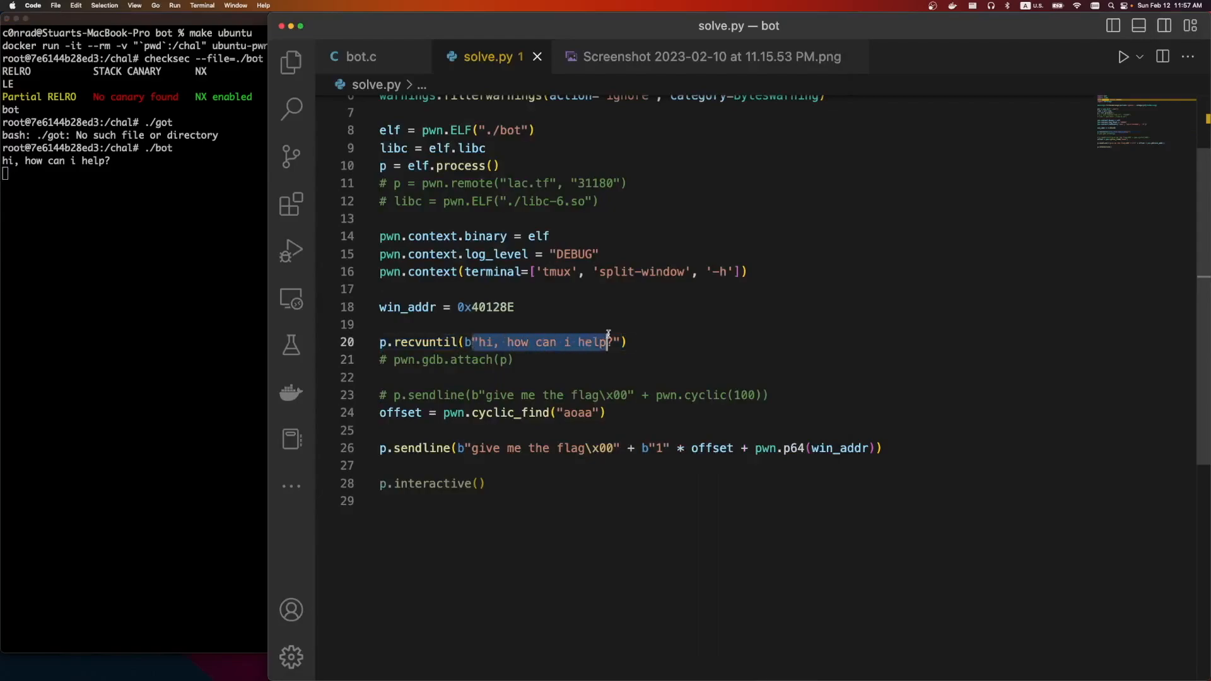
pyautogui.click(673, 342)
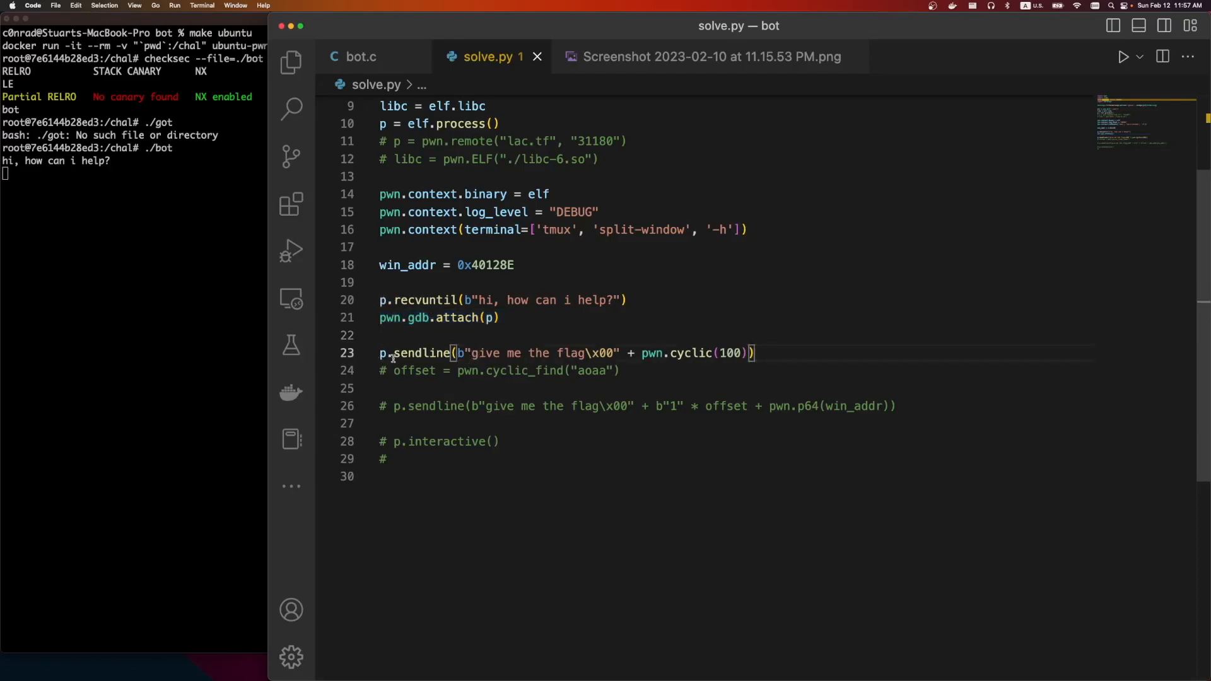
pyautogui.doubleClick(420, 354)
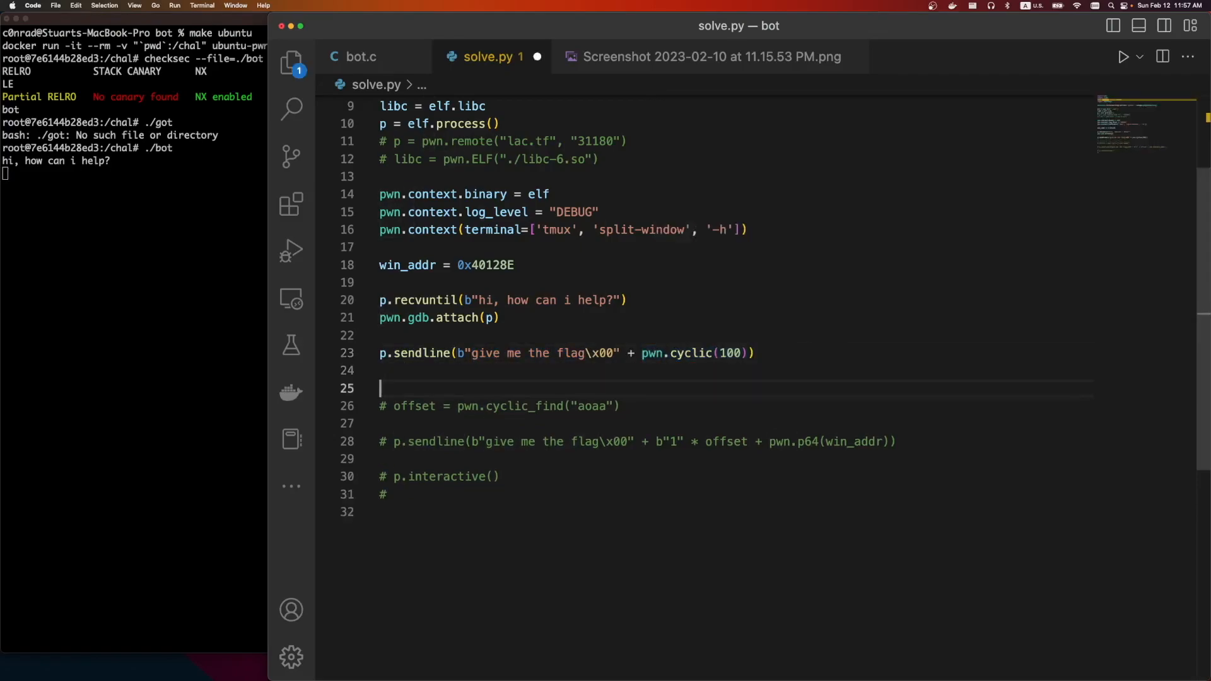
pyautogui.write('aaaabaaaacaa')
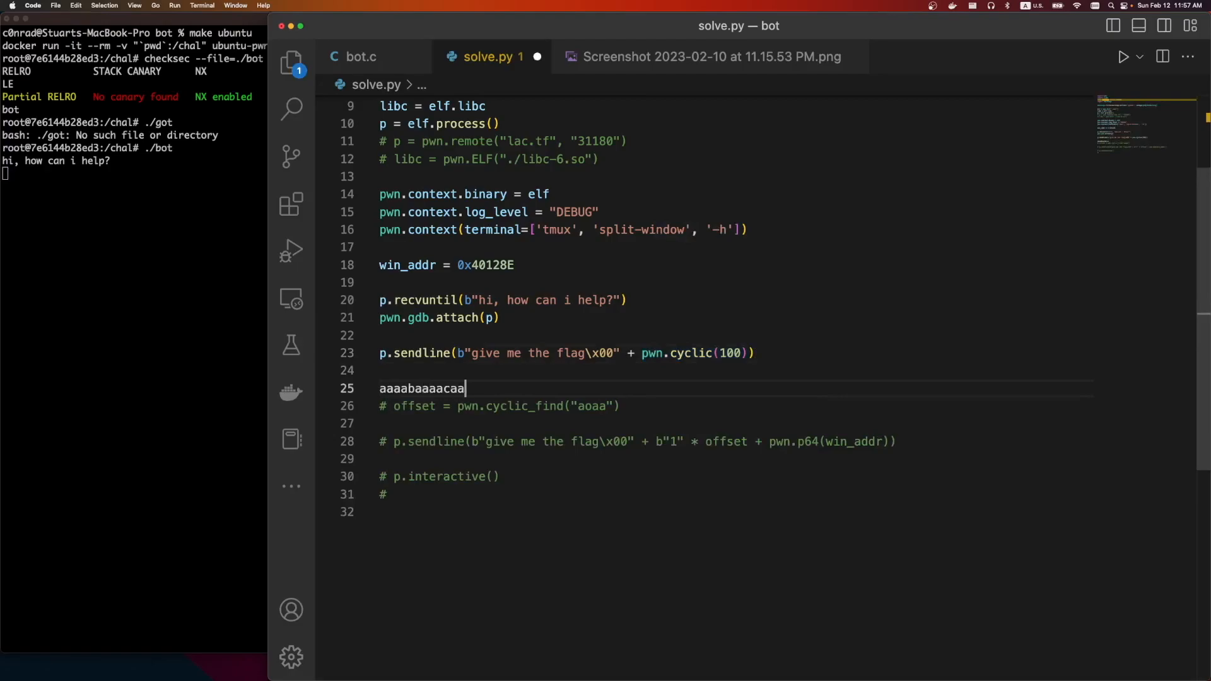
pyautogui.press('Backspace')
pyautogui.write('python3')
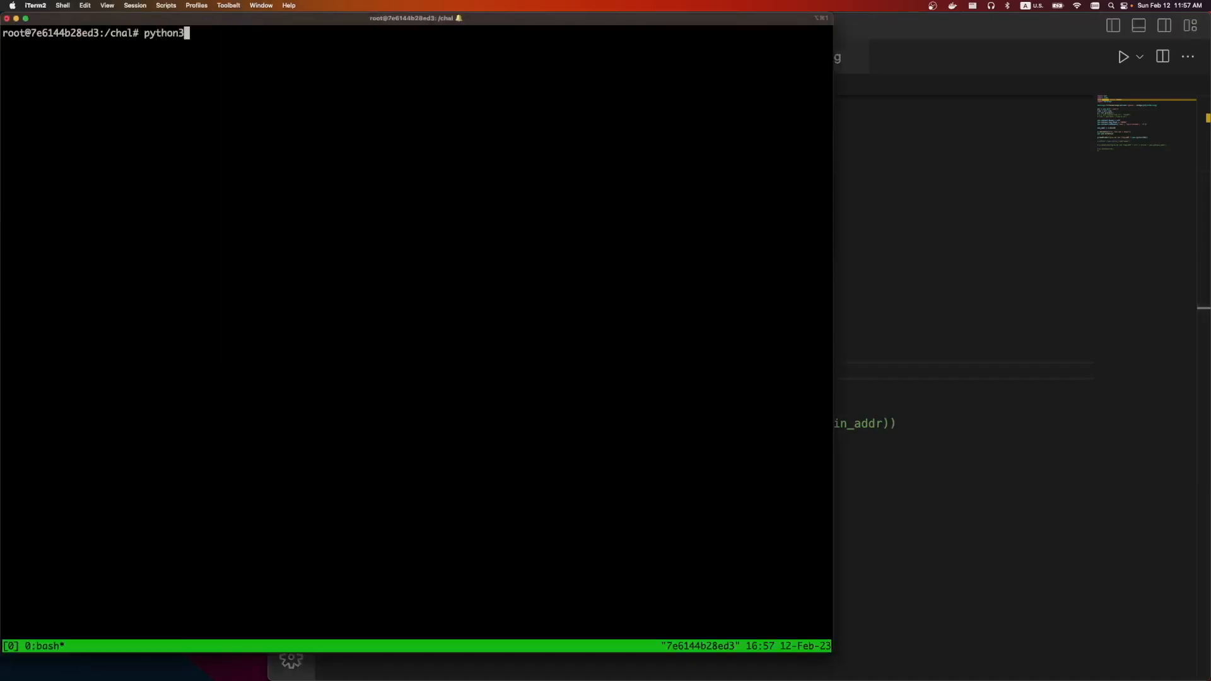
# Run python3 solve.py so pwndbg stops the bot at main's ret with the cyclic pattern on the stack.
pyautogui.write('solve.py')
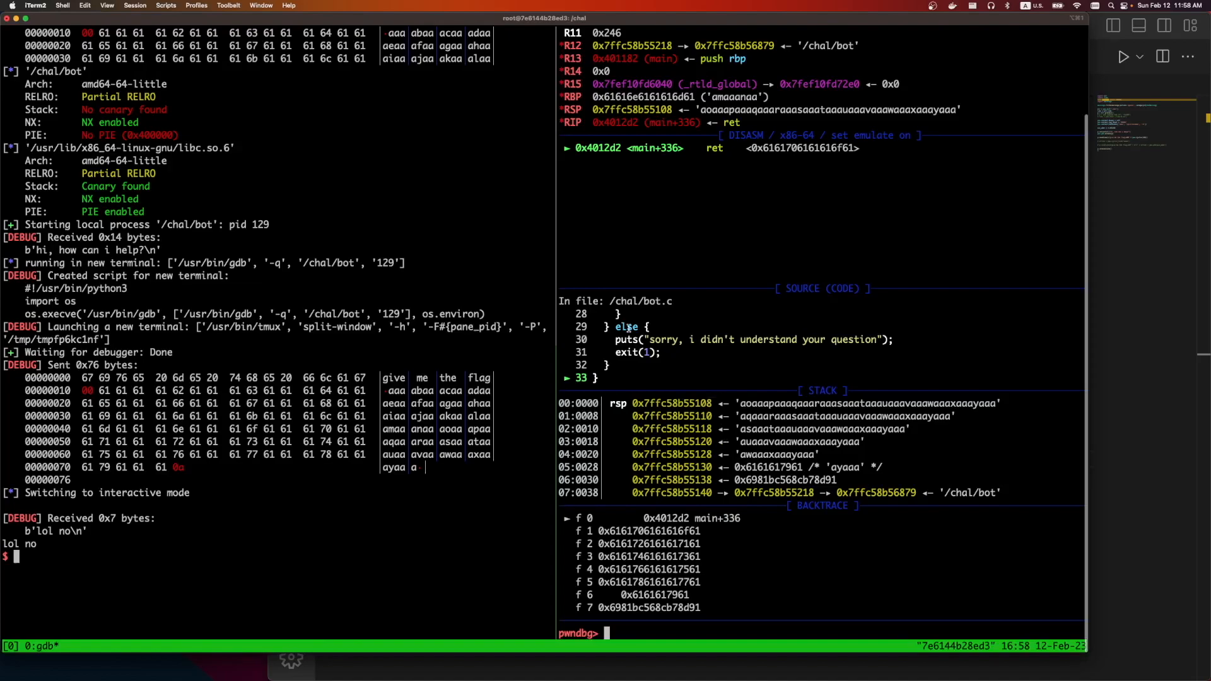
pyautogui.moveTo(604, 273)
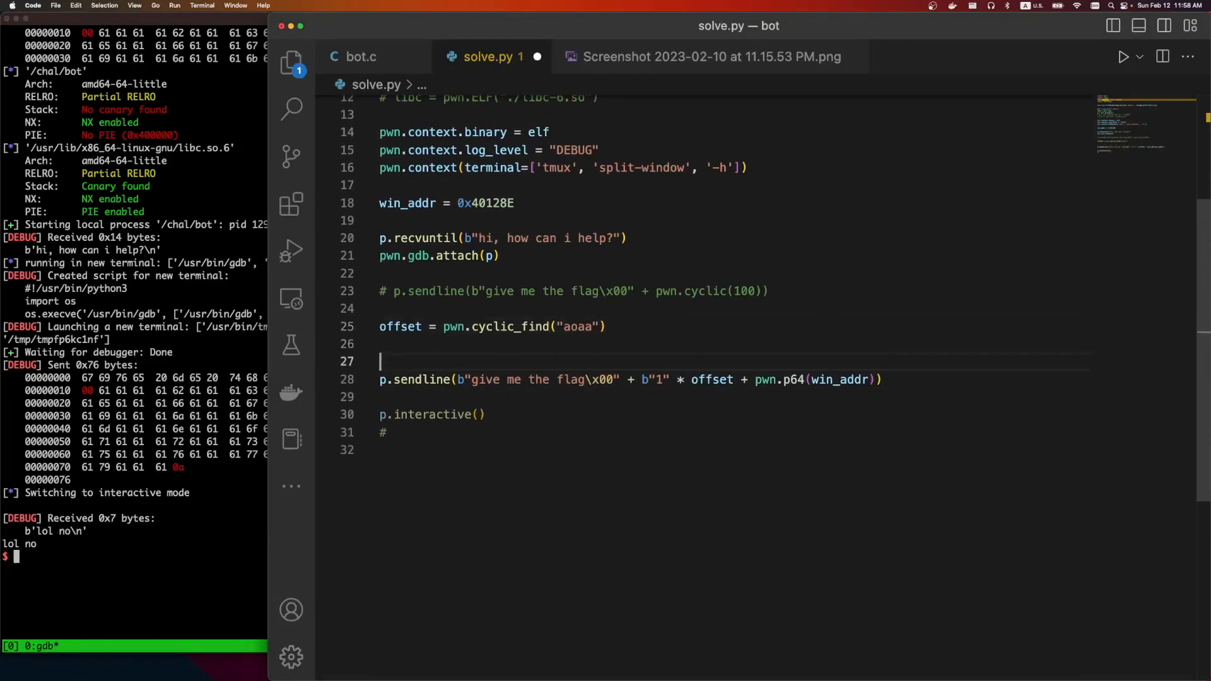
pyautogui.write('0xdeadb')
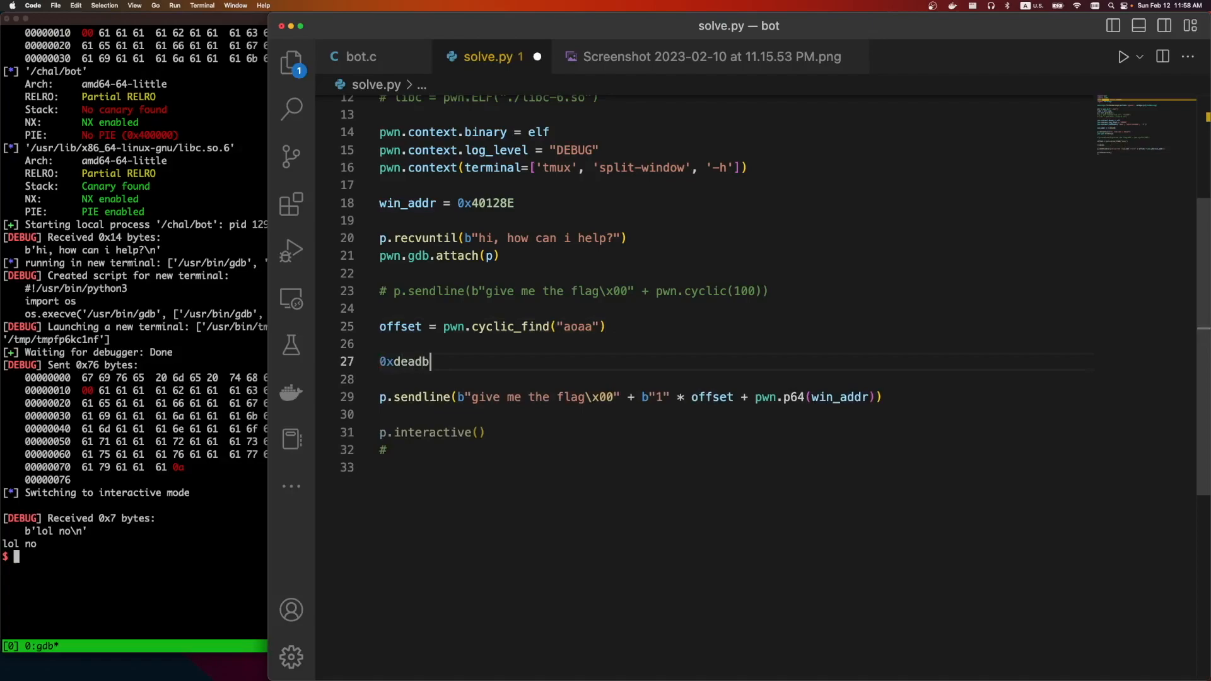
pyautogui.write('eef')
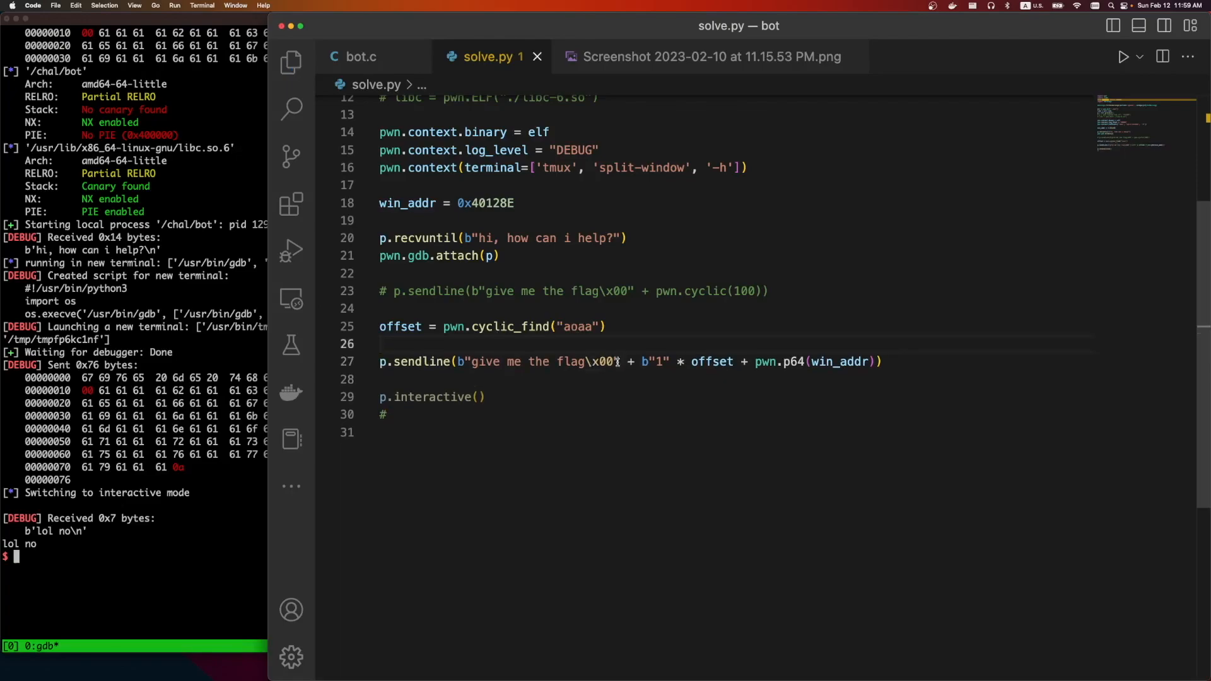
pyautogui.press('Backspace')
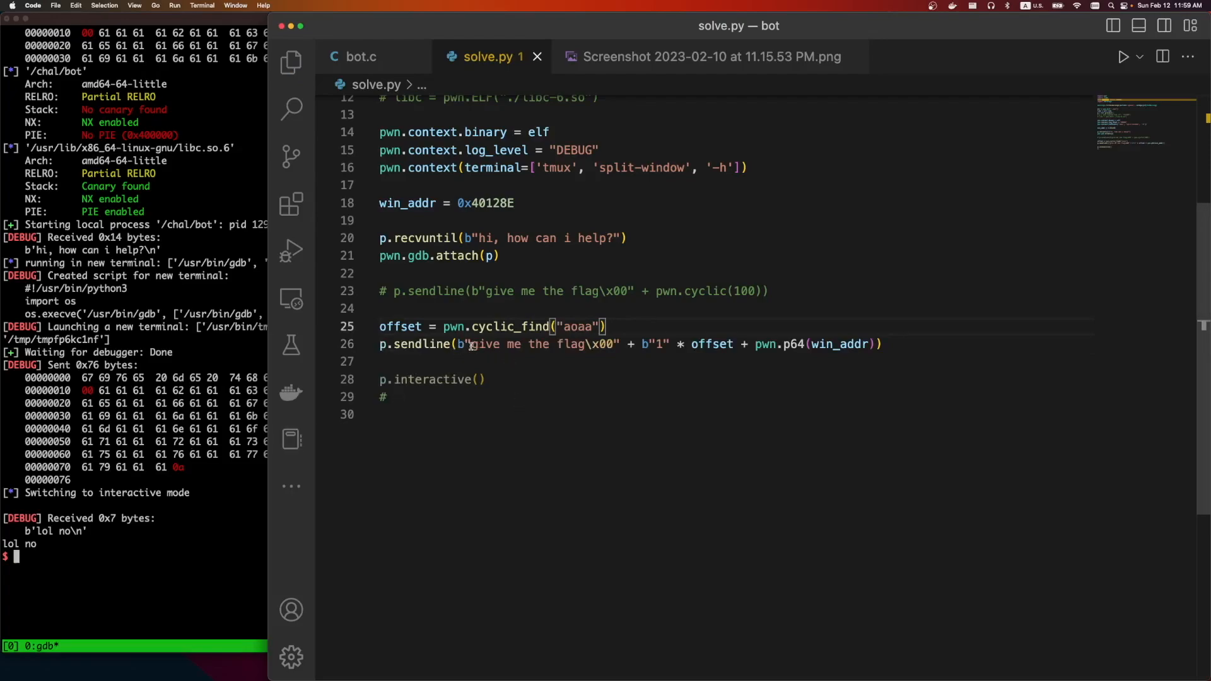
pyautogui.moveTo(473, 343); pyautogui.dragTo(590, 343)
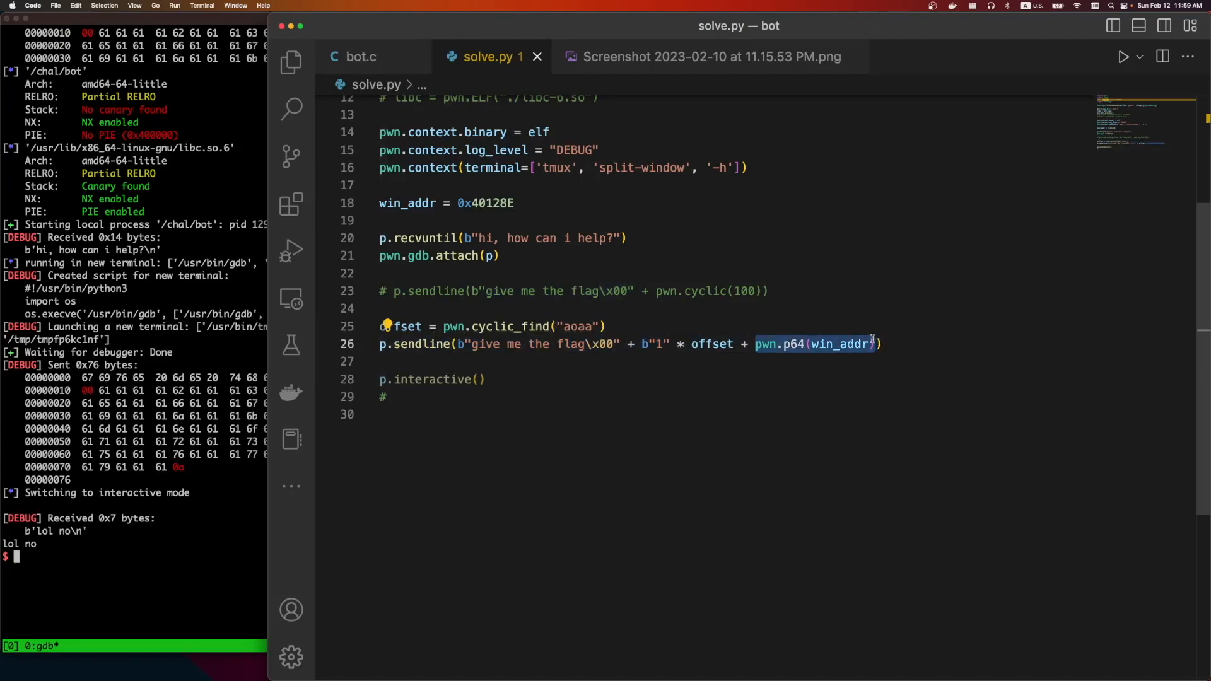
pyautogui.moveTo(837, 343)
pyautogui.write('python3')
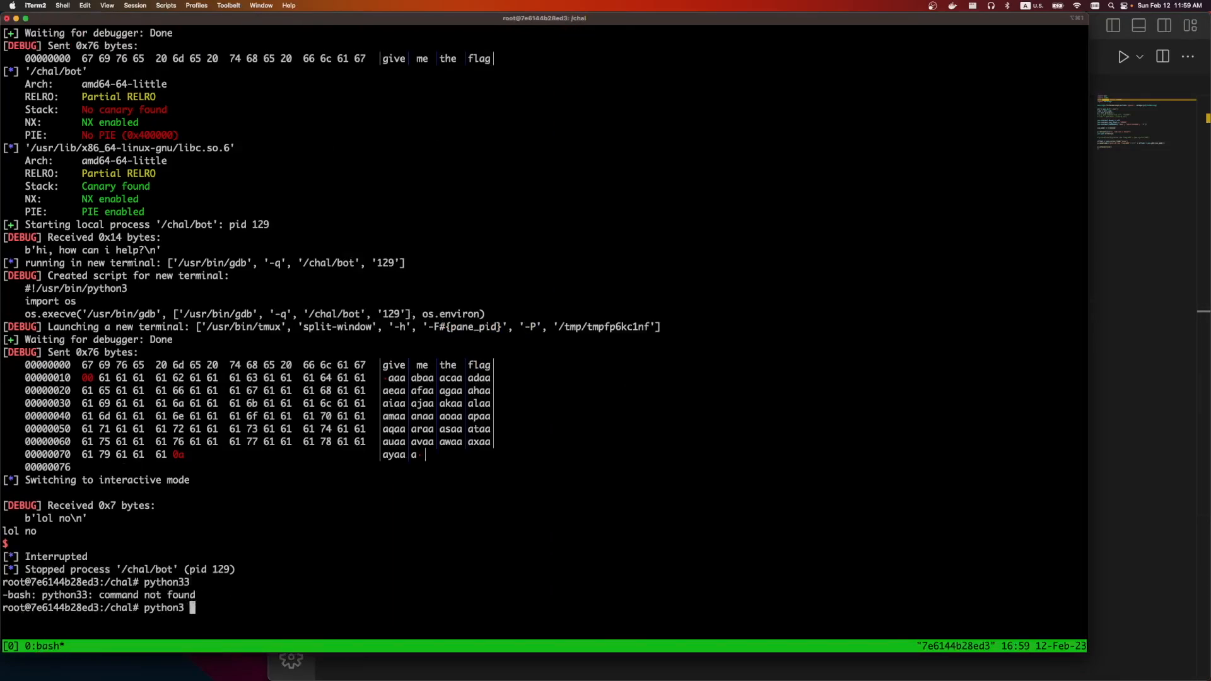
# Run python3 solve.py again and view 20 stack entries in pwndbg.
pyautogui.write('solve.py')
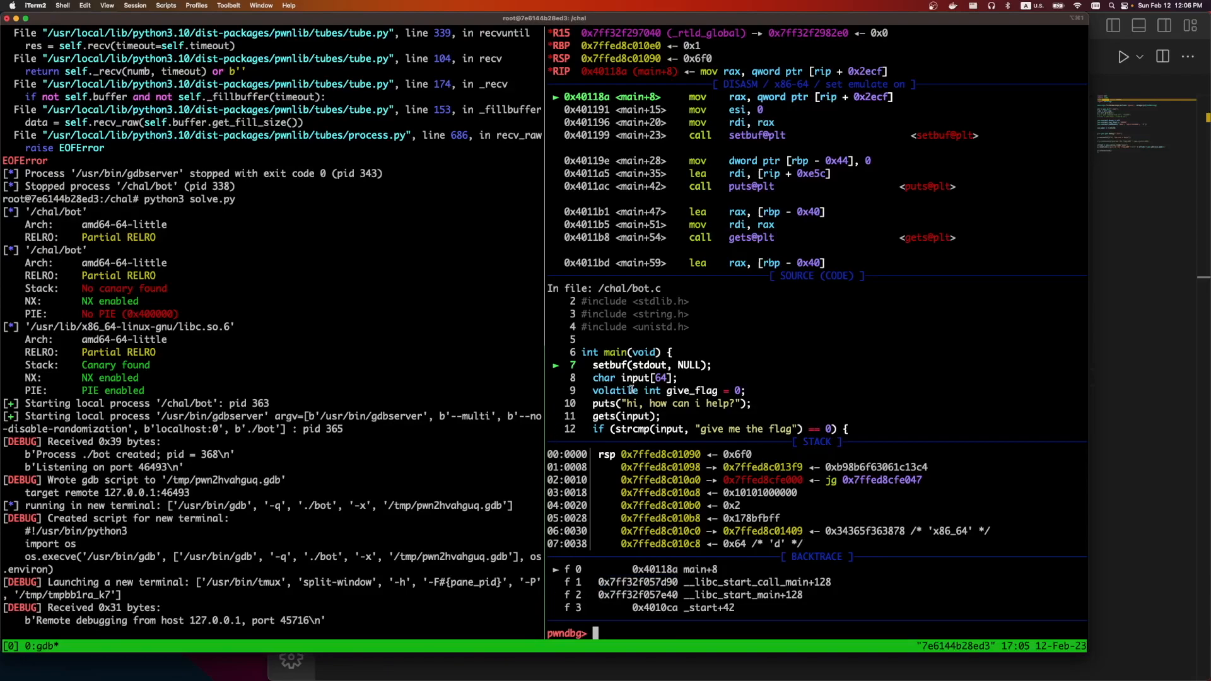
pyautogui.write('stack 20')
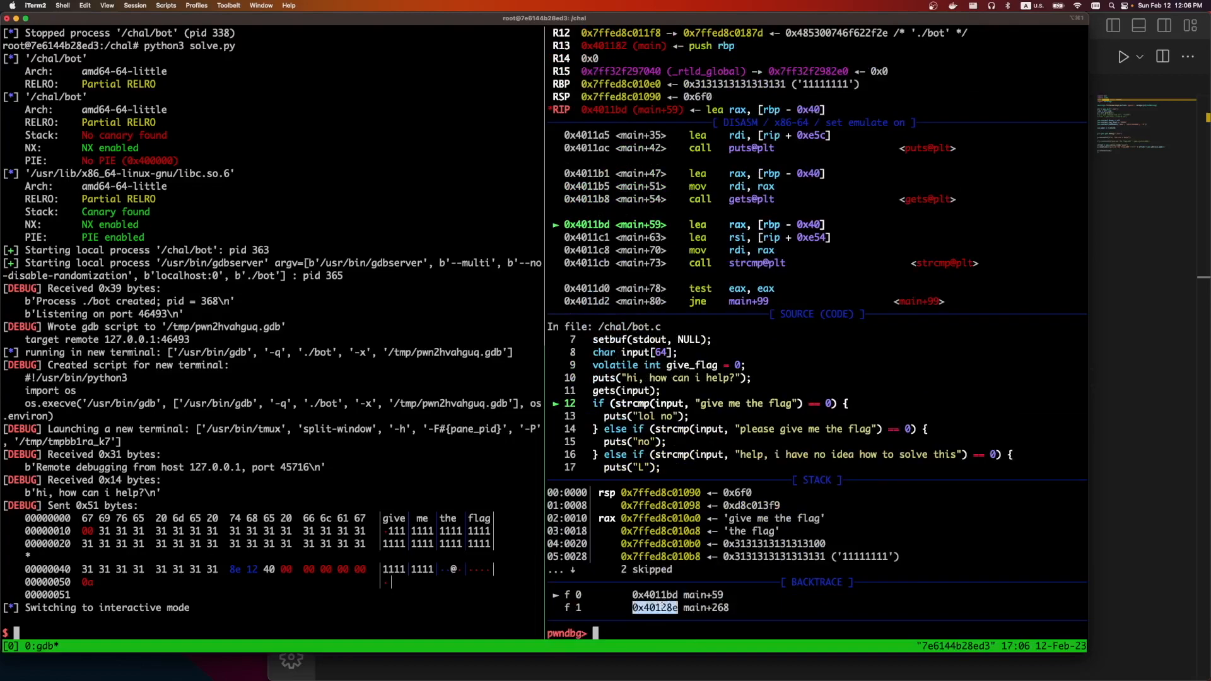
# Disassemble 10 instructions at 0x40128e and single-step until the 'ok here's your flag' message prints.
pyautogui.write('x/')
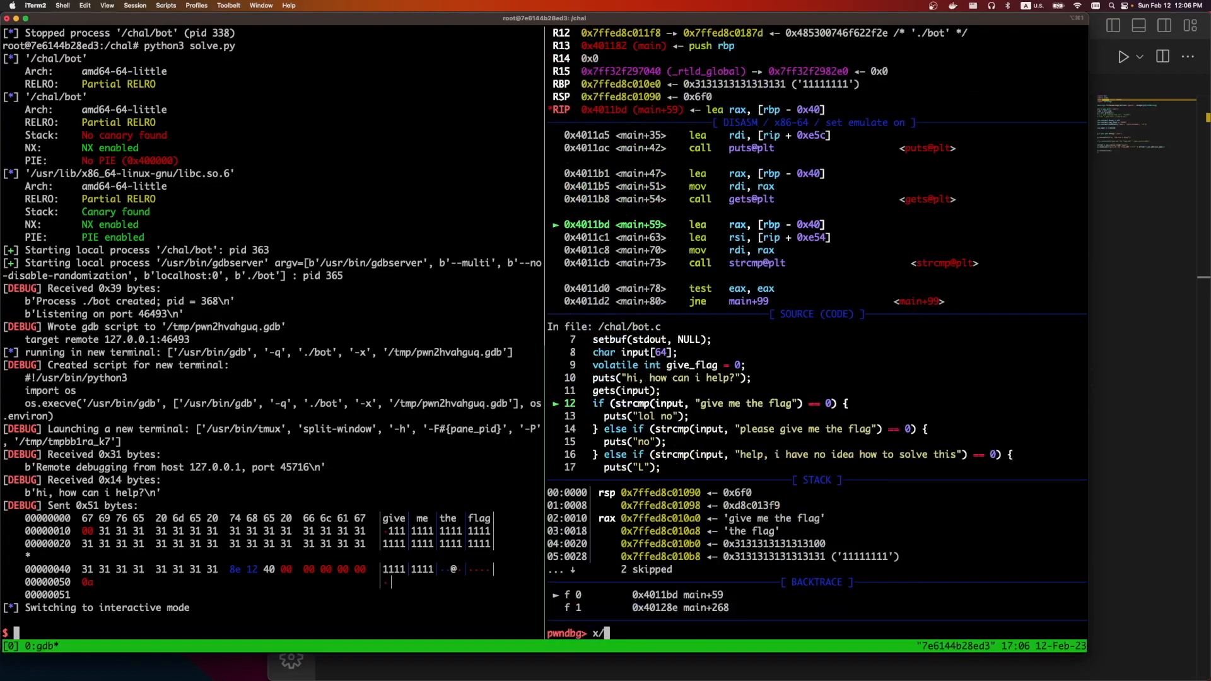
pyautogui.write('x/10i 0x40128e')
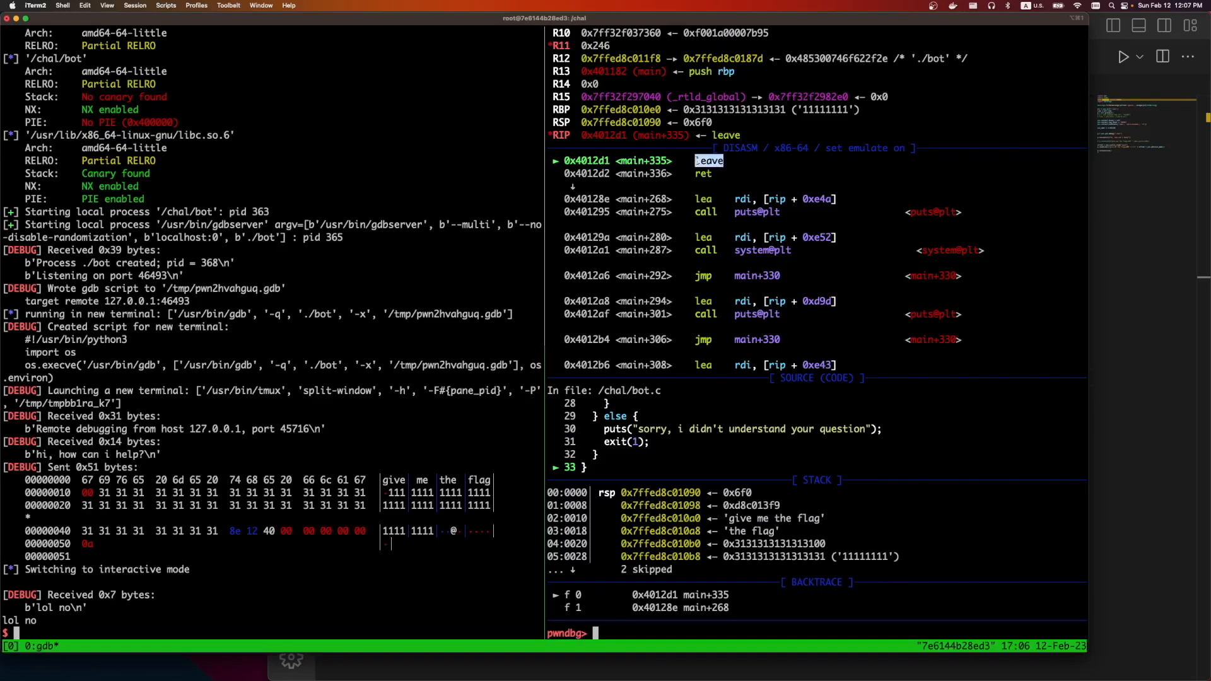
pyautogui.write('si')
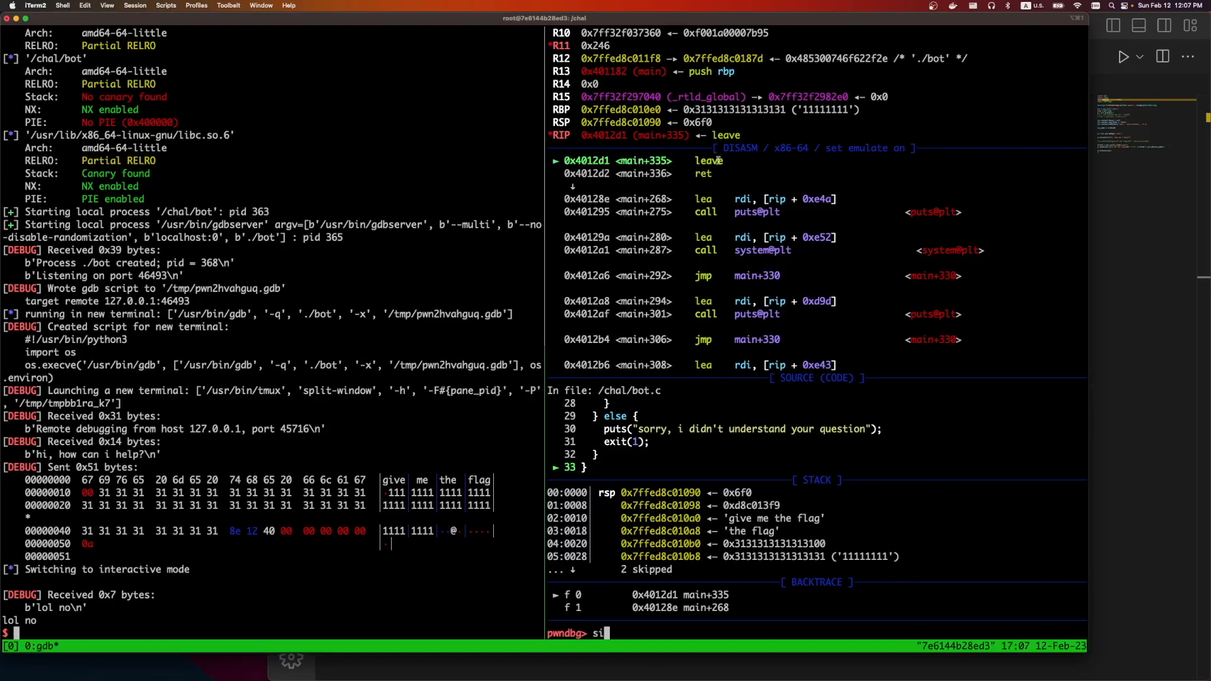
pyautogui.press('Return')
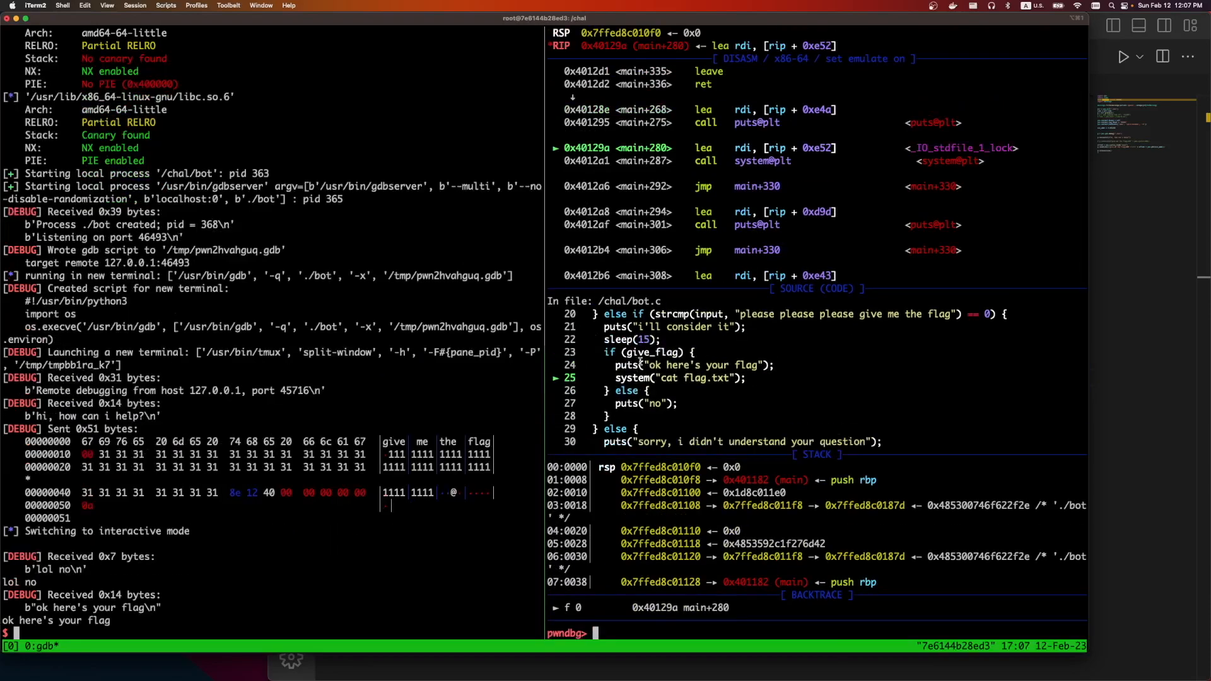
pyautogui.moveTo(1059, 353)
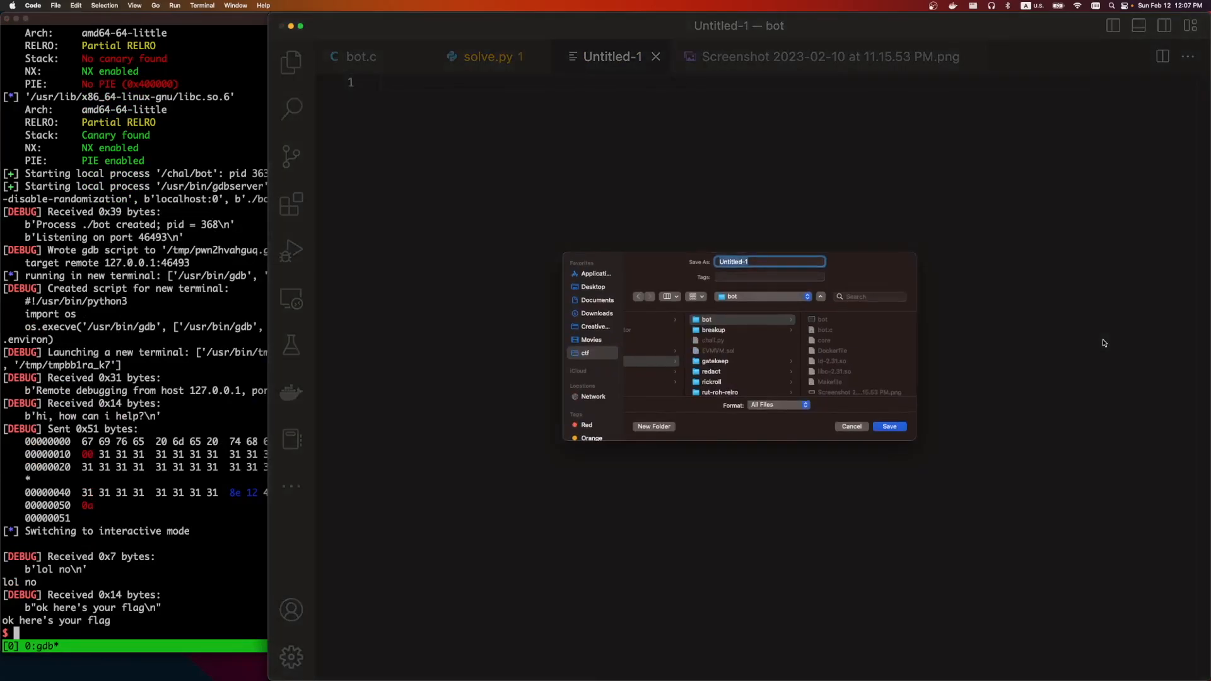
# Save the new file as flag.txt and write 'we win!!!!' into it.
pyautogui.write('flag.txt')
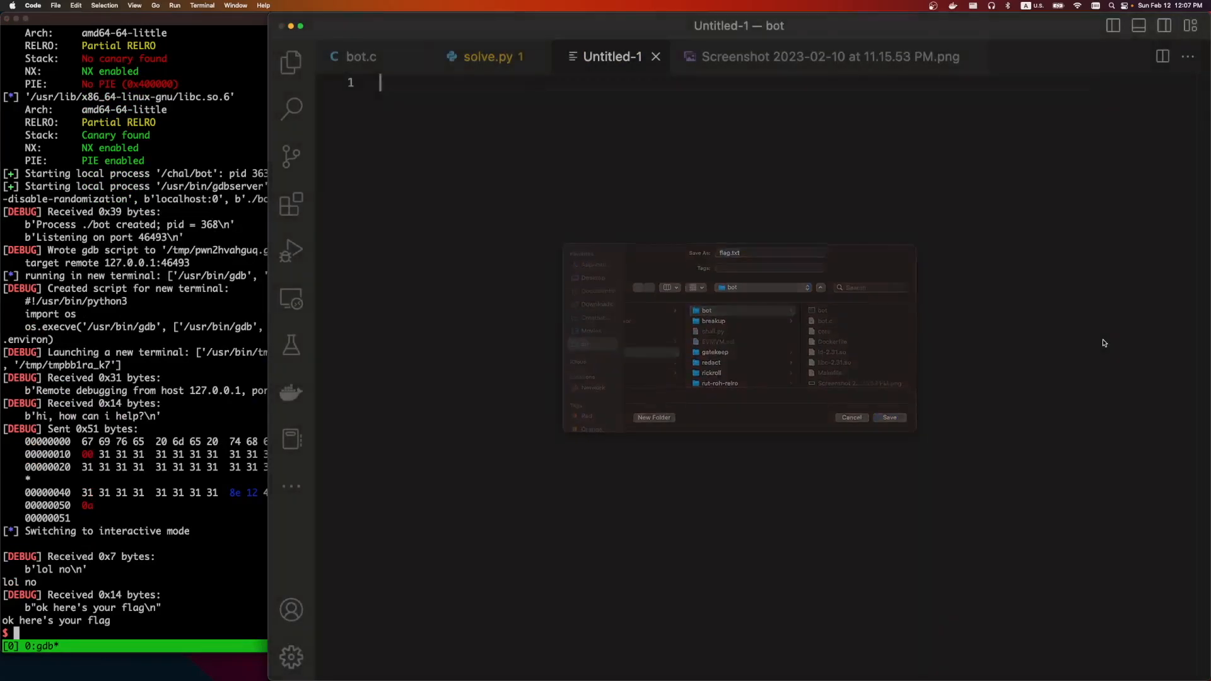
pyautogui.click(887, 417)
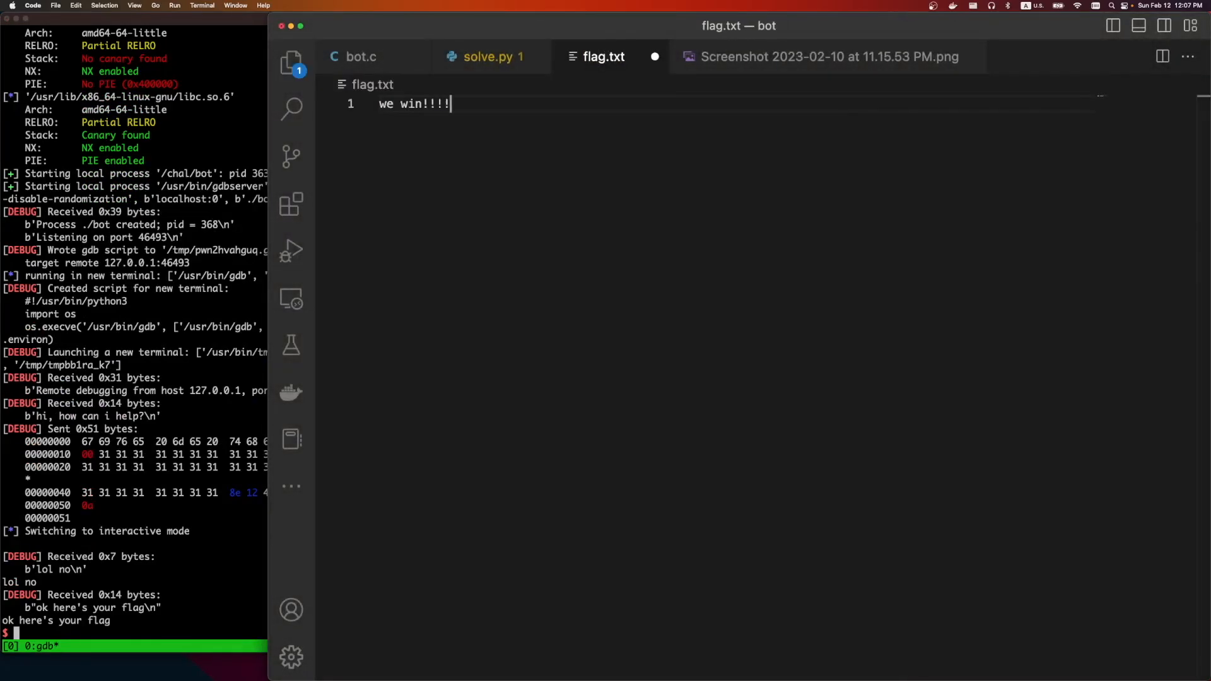